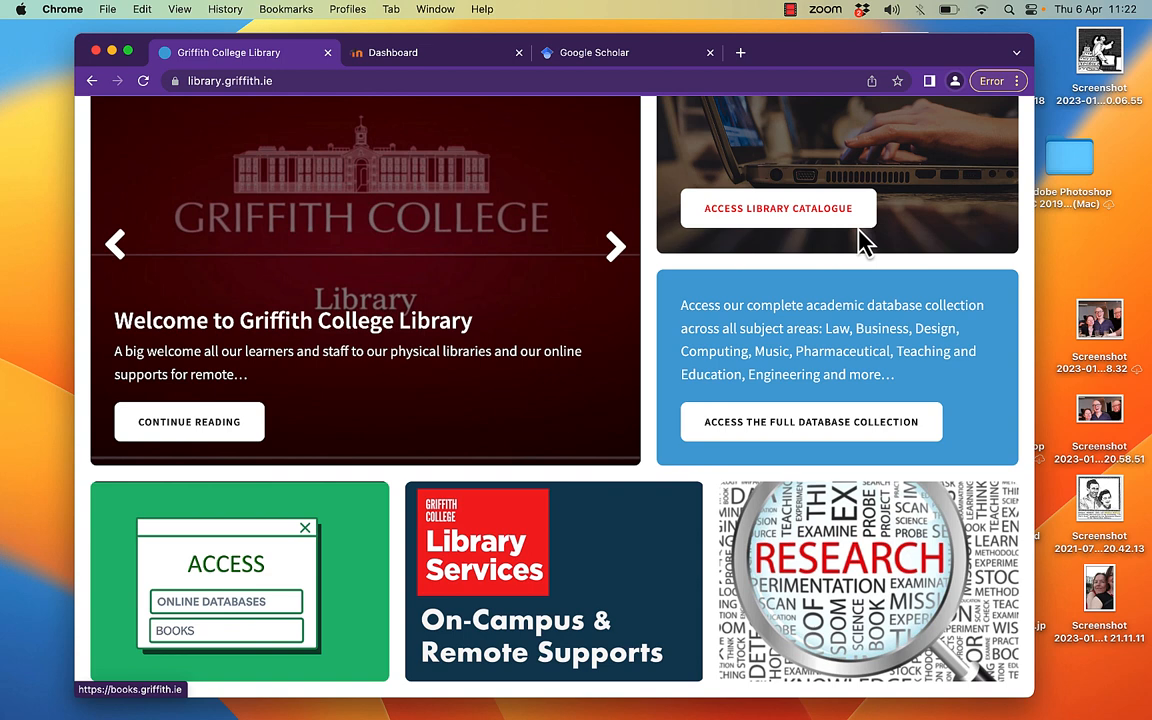
{"action": "mouse_move", "coordinate": [858, 412]}
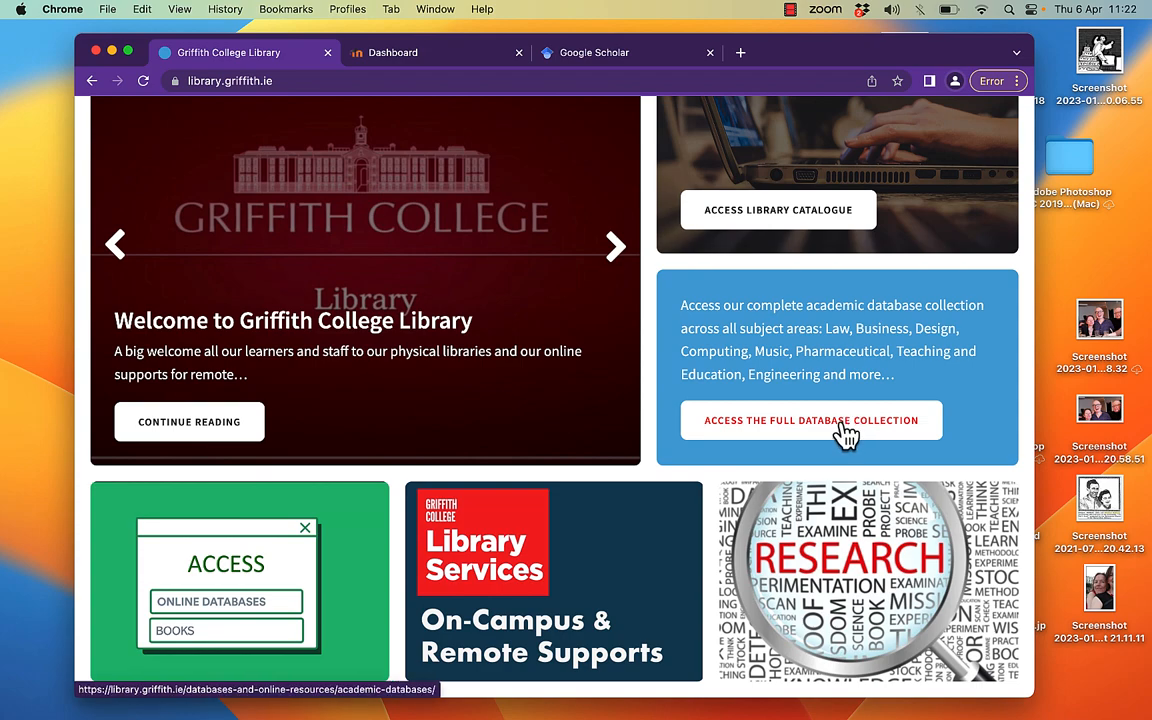
Step: Open the full database collection page and scroll through the academic database listings
{"action": "left_click", "coordinate": [810, 420]}
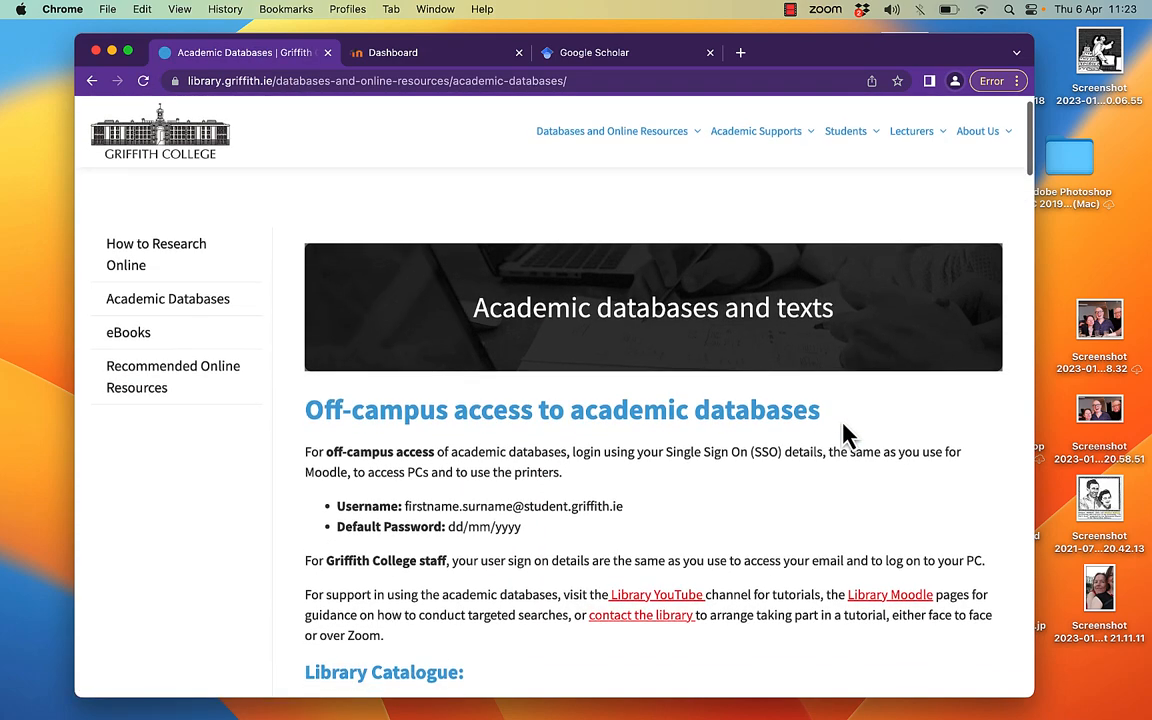
{"action": "scroll", "scroll_direction": "down", "scroll_amount": 3}
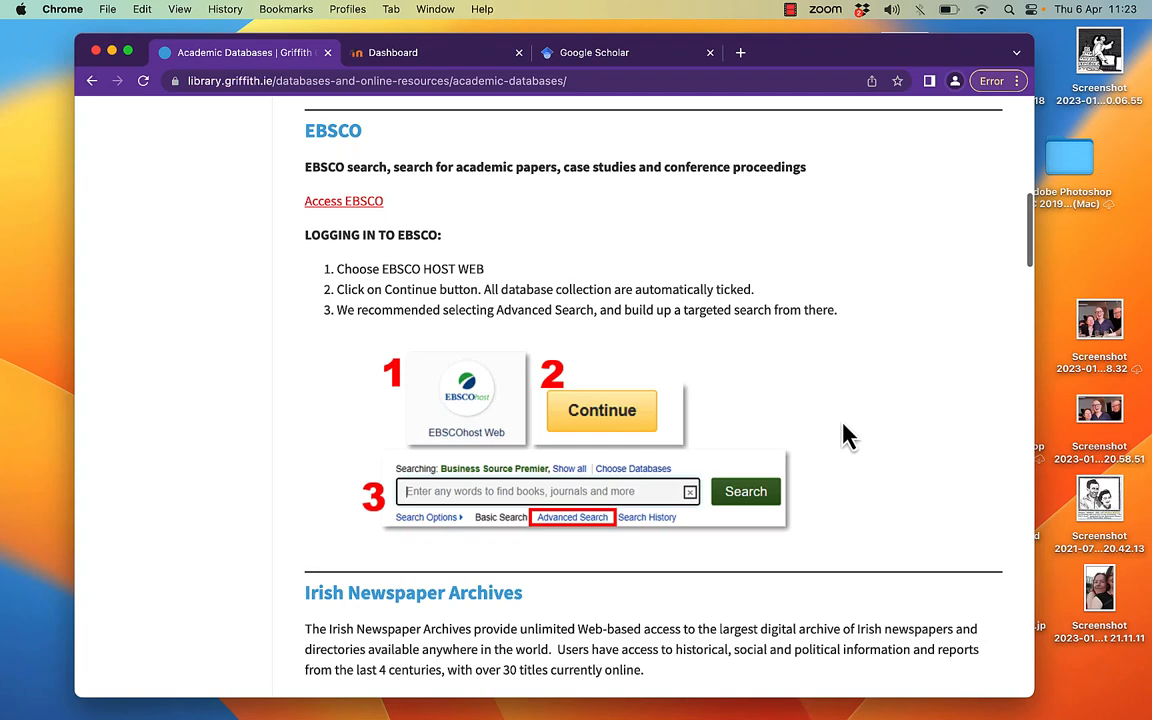
{"action": "scroll", "scroll_direction": "down", "scroll_amount": 3}
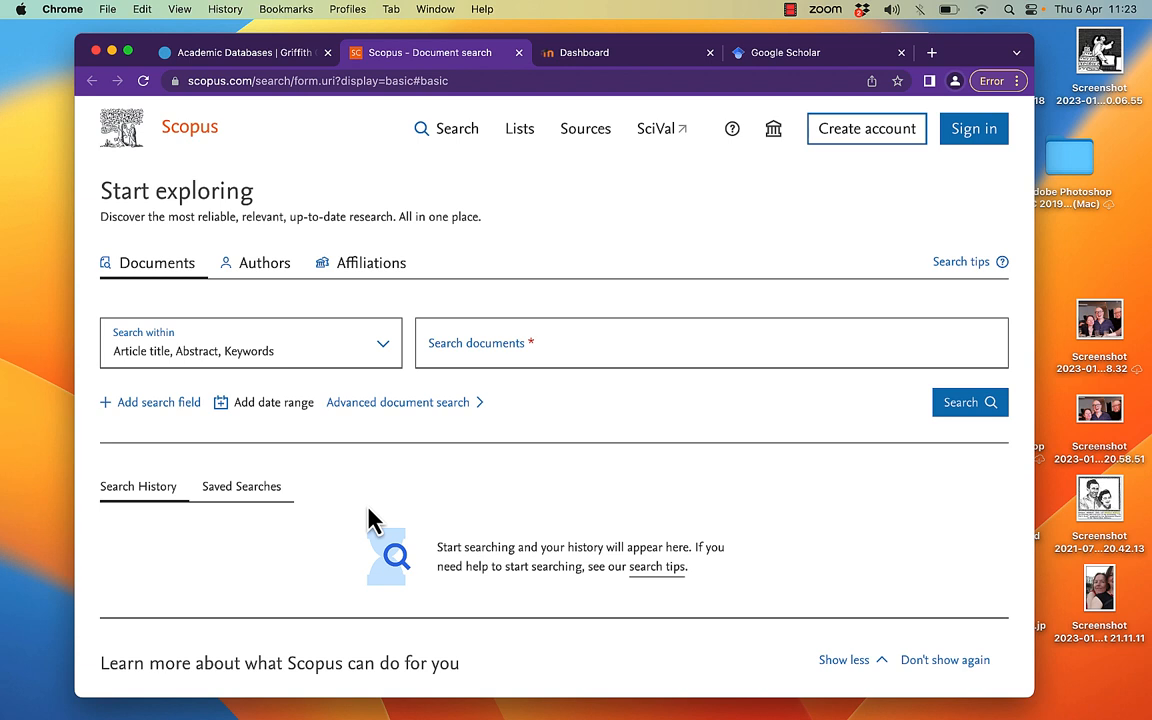
{"action": "mouse_move", "coordinate": [888, 235]}
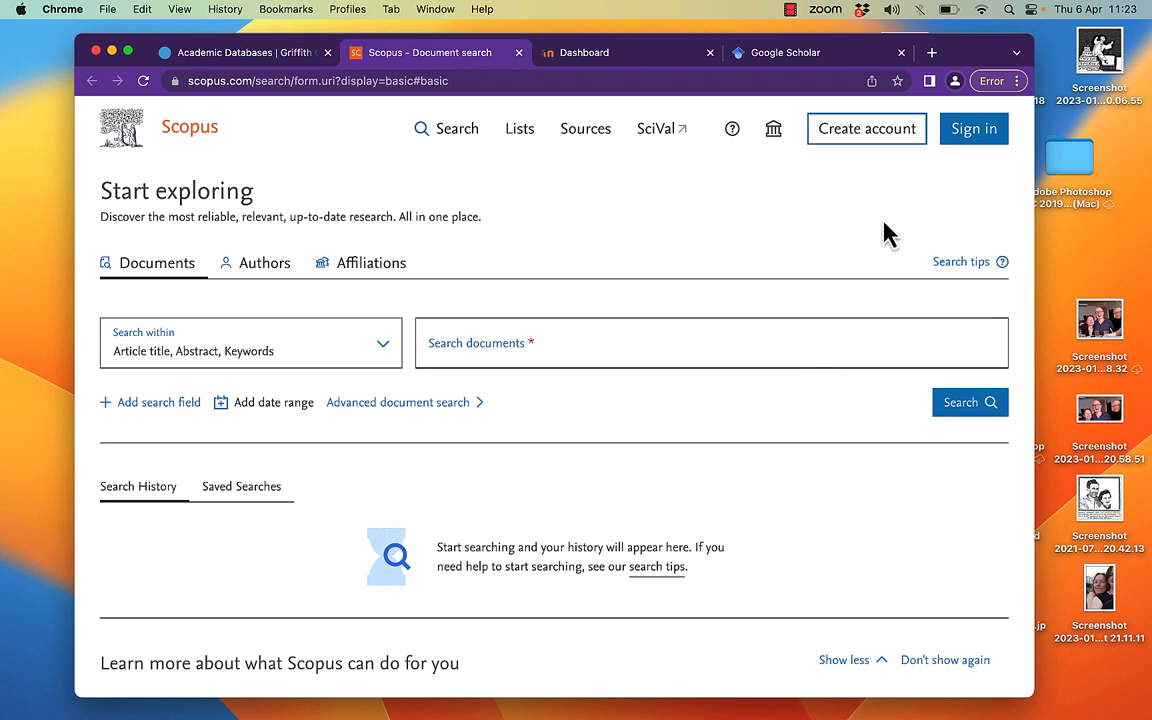
{"action": "mouse_move", "coordinate": [590, 342]}
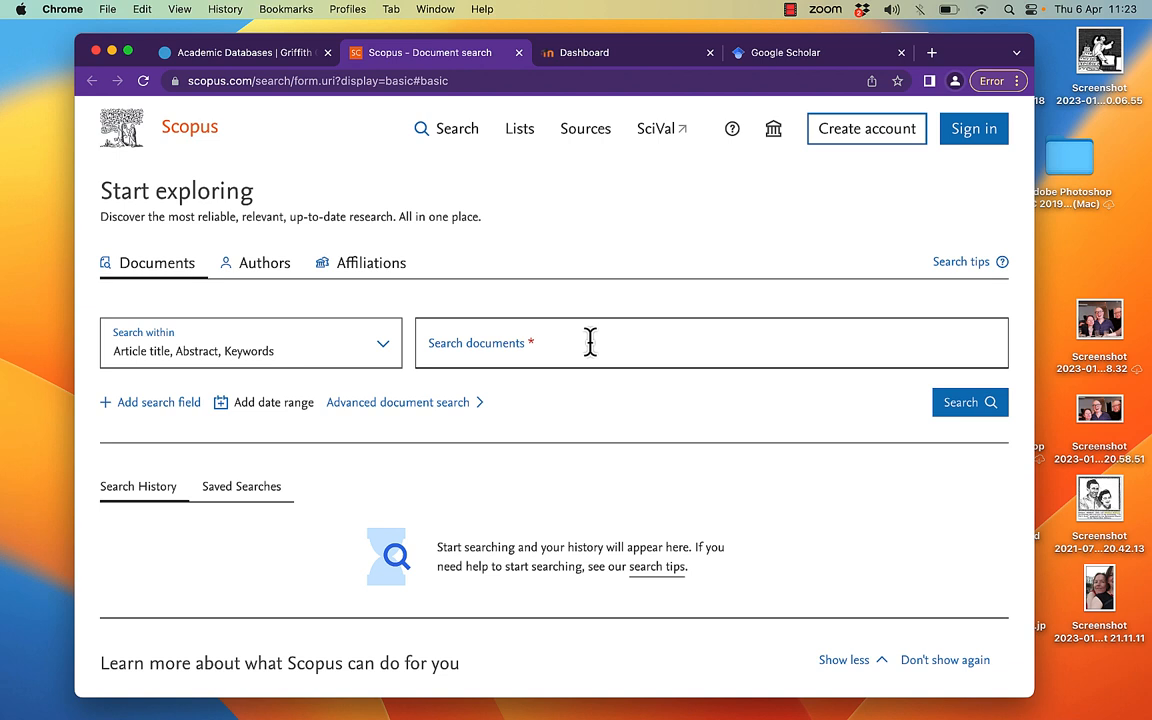
Step: Search Scopus documents for 'telemedicine', returning 65,777 results
{"action": "type", "text": "tele"}
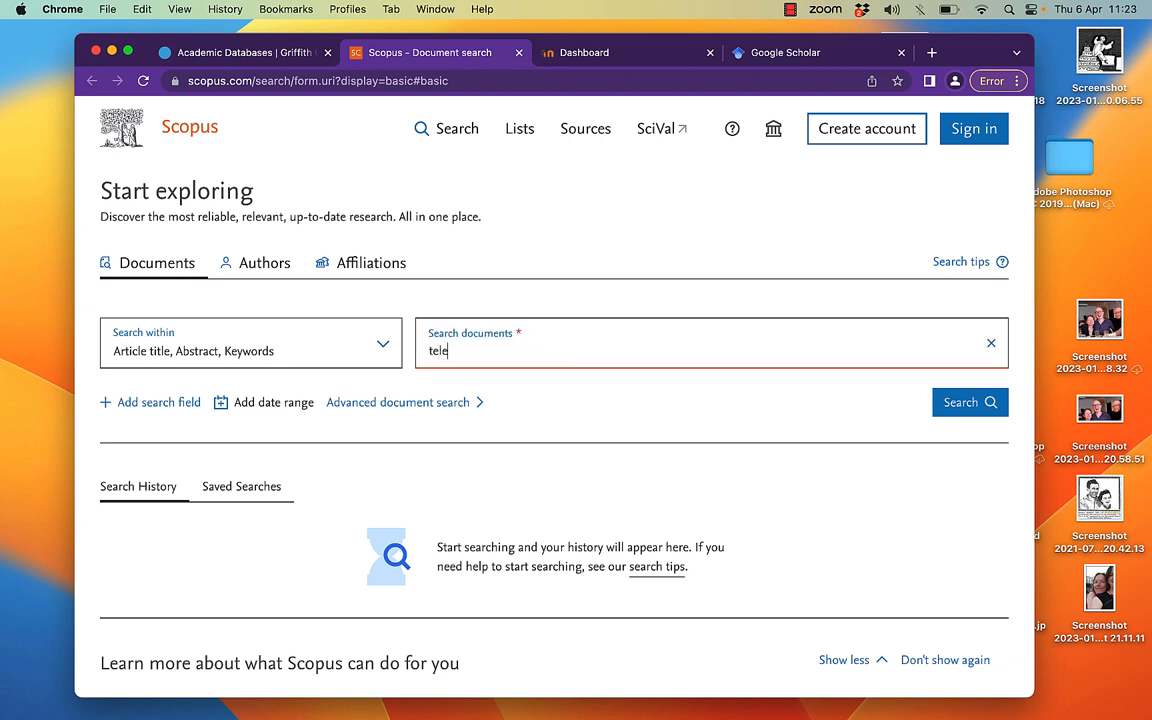
{"action": "type", "text": "m"}
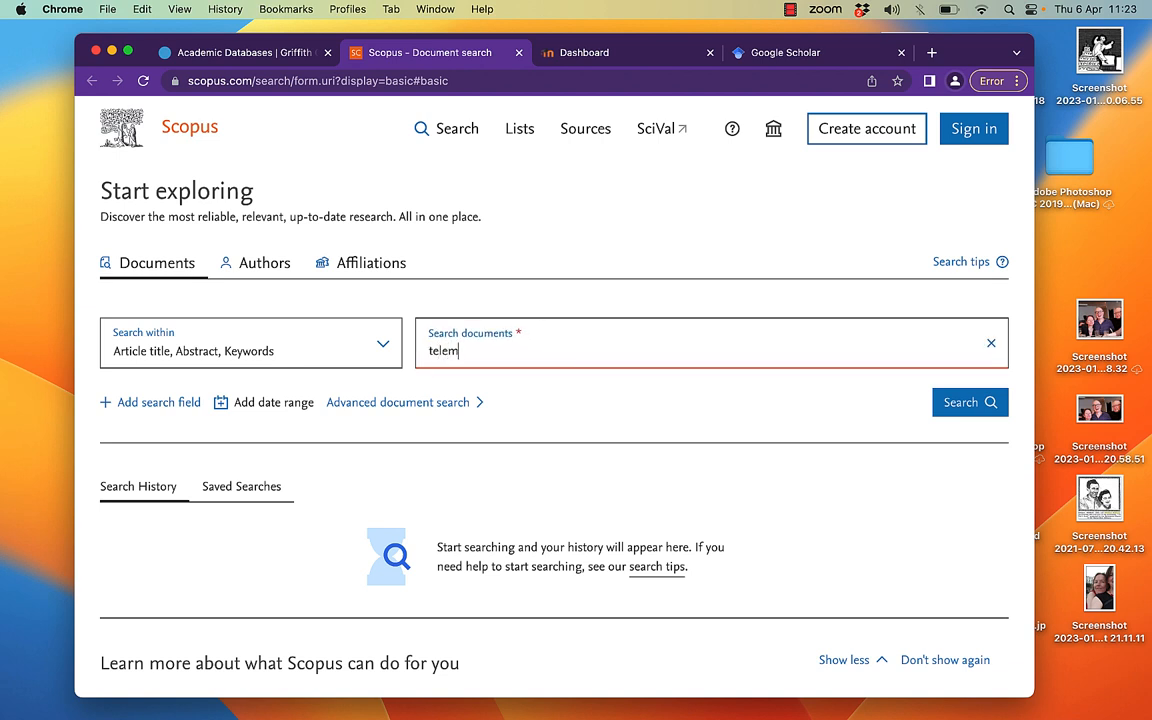
{"action": "type", "text": "edicine"}
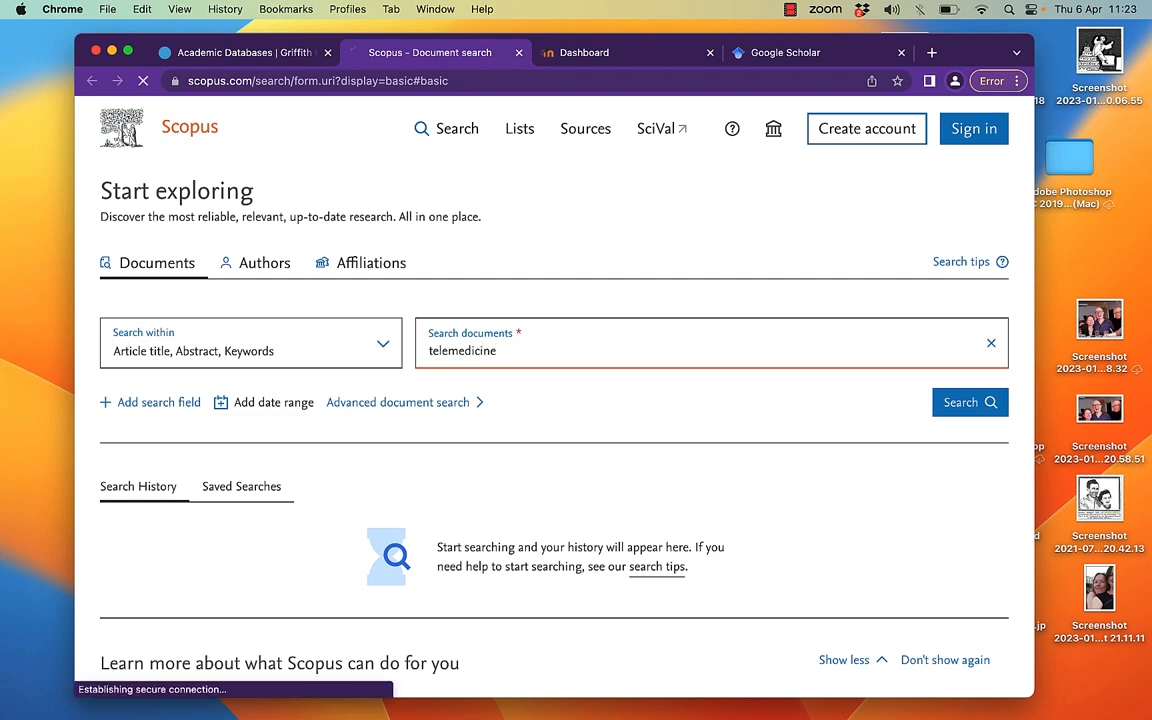
{"action": "left_click", "coordinate": [968, 402]}
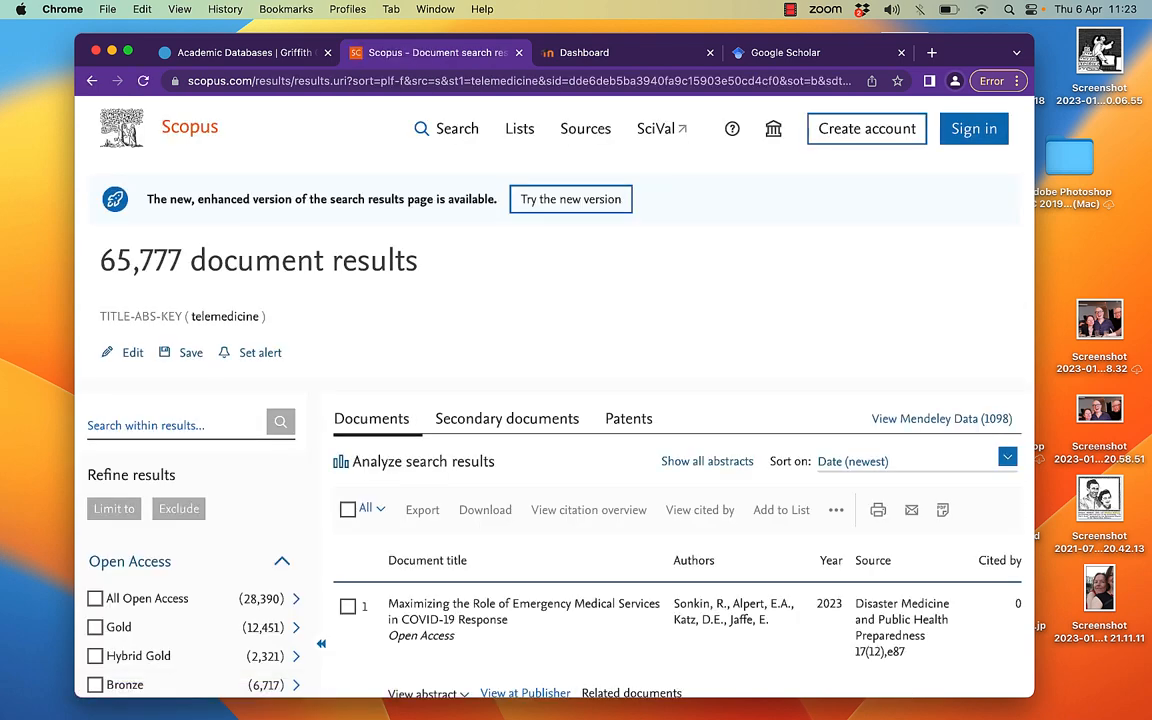
Step: Tick Book under Document type in Refine results, narrowing to 97 results
{"action": "left_click", "coordinate": [570, 199]}
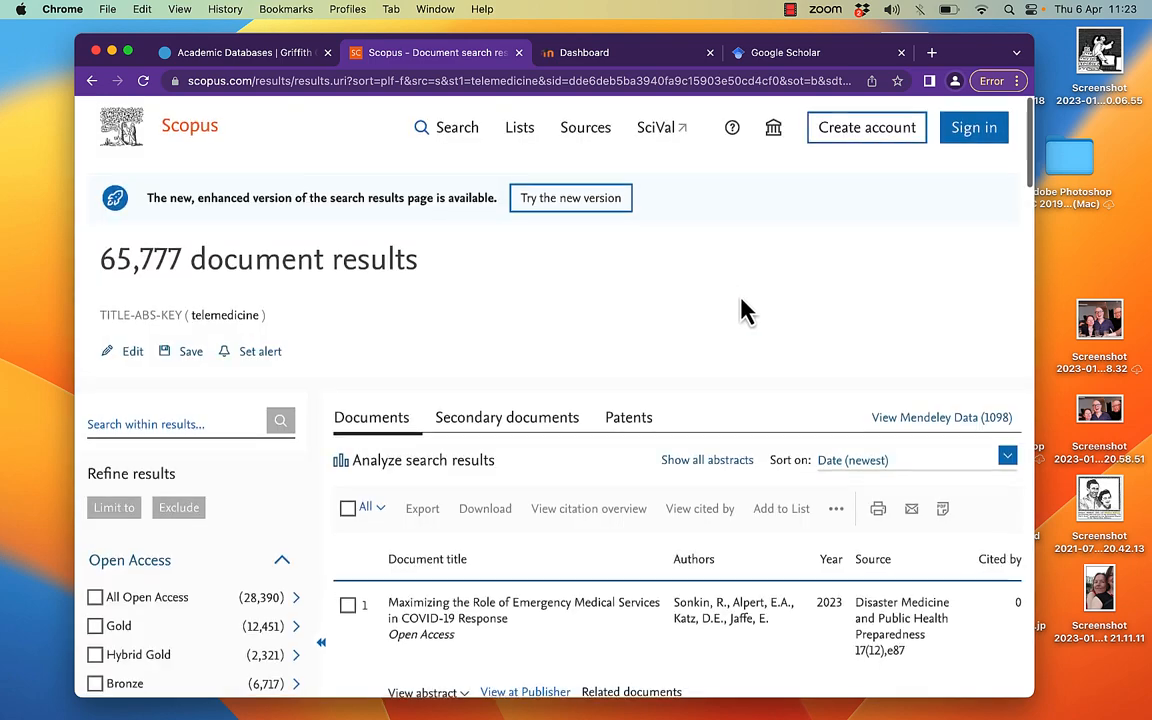
{"action": "scroll", "scroll_direction": "down", "scroll_amount": 3}
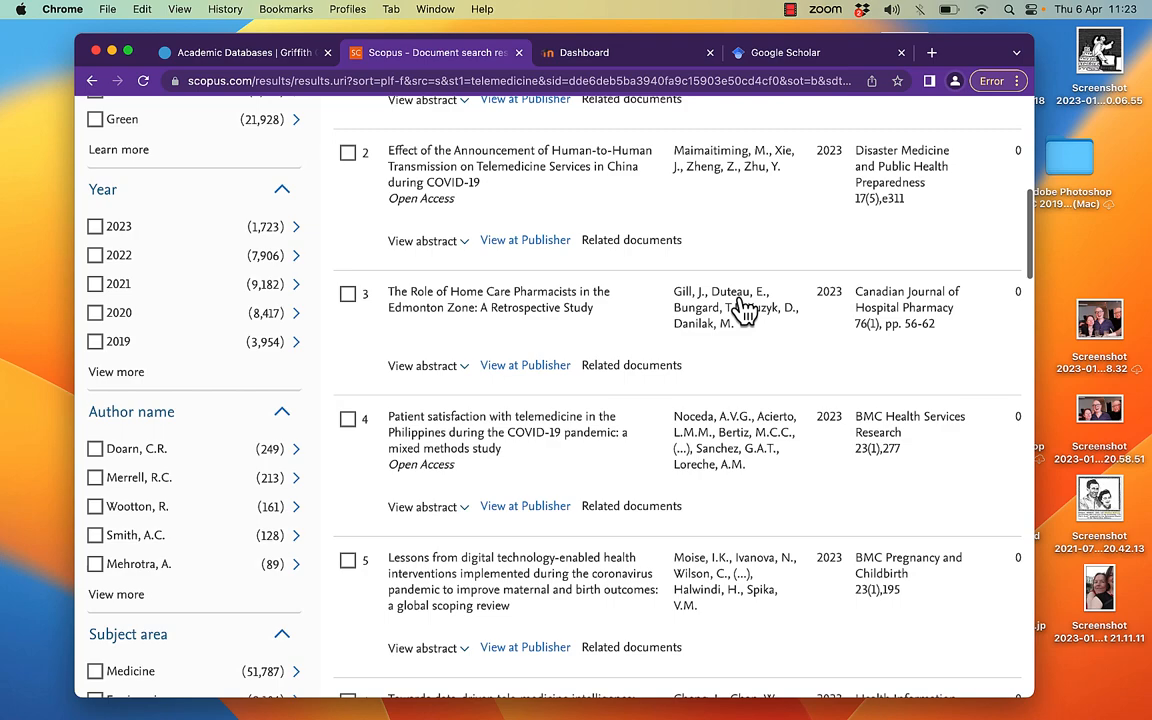
{"action": "scroll", "scroll_direction": "down", "scroll_amount": 3}
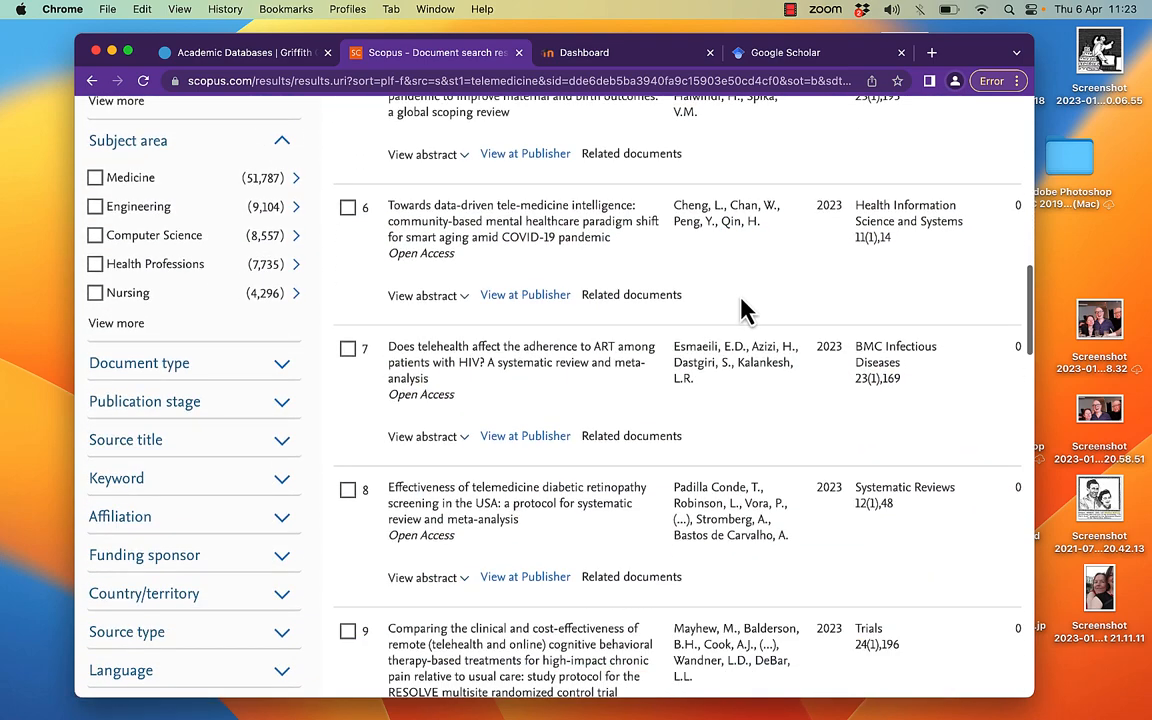
{"action": "left_click", "coordinate": [139, 363]}
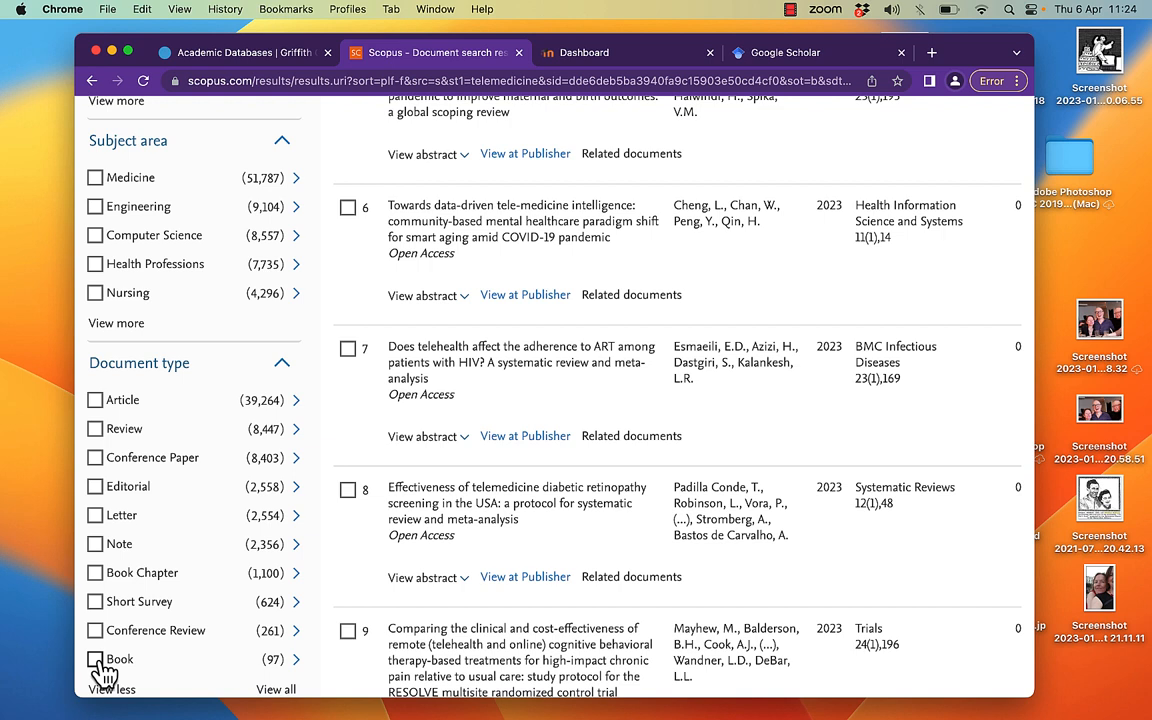
{"action": "left_click", "coordinate": [95, 659]}
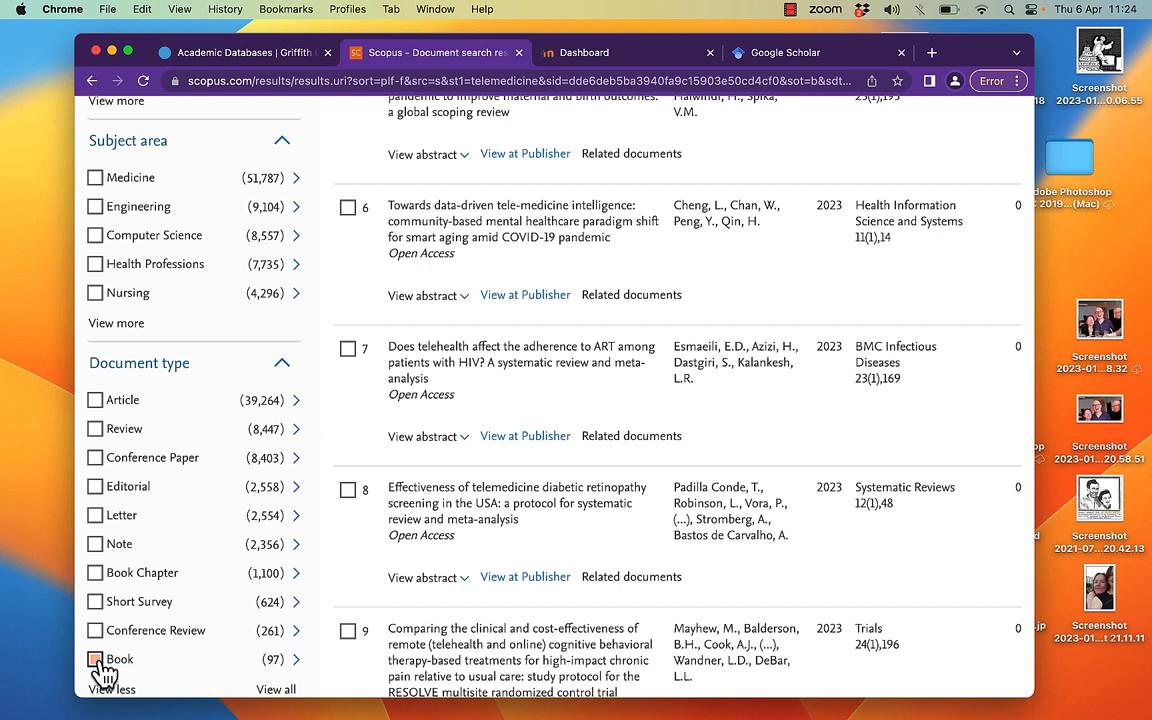
{"action": "left_click", "coordinate": [94, 659]}
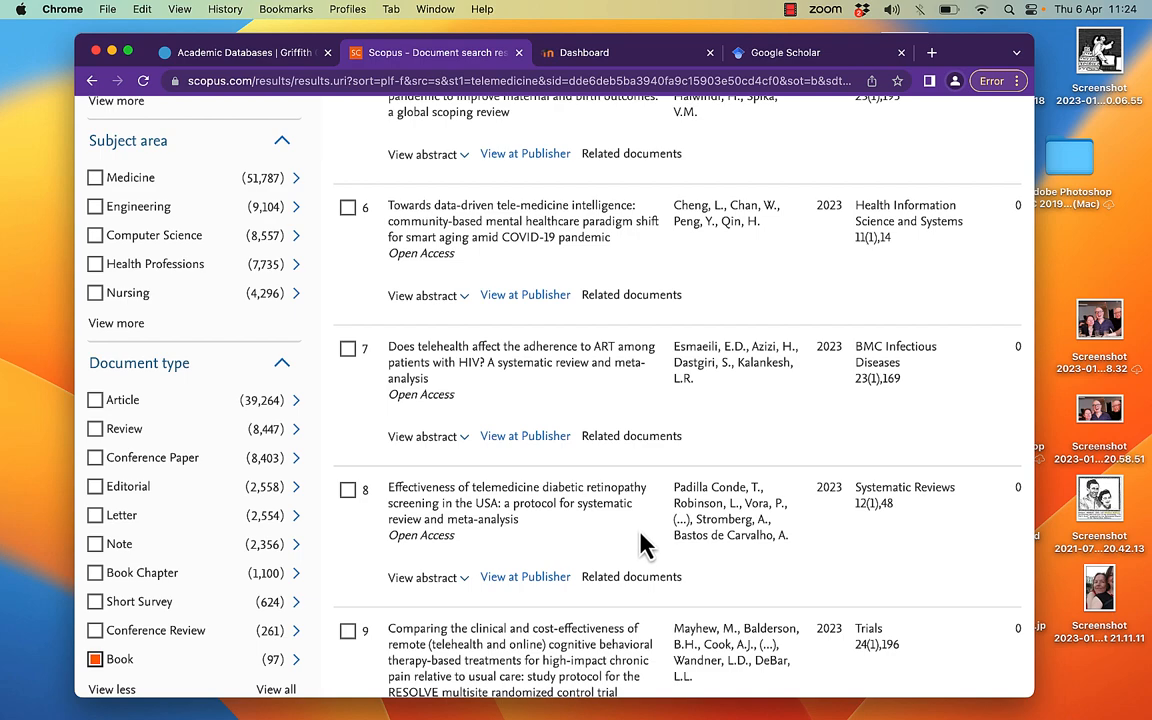
{"action": "scroll", "scroll_direction": "down", "scroll_amount": 3}
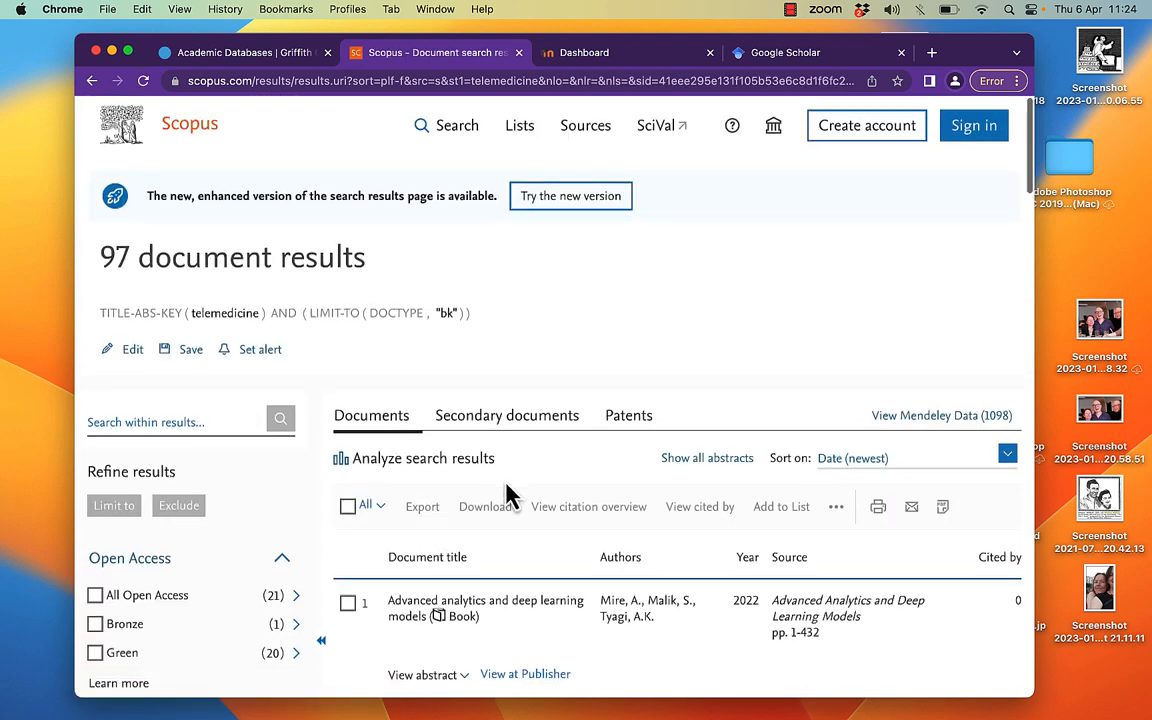
Step: Sort the 97 book results by 'Cited by (highest)'
{"action": "scroll", "scroll_direction": "down", "scroll_amount": 3}
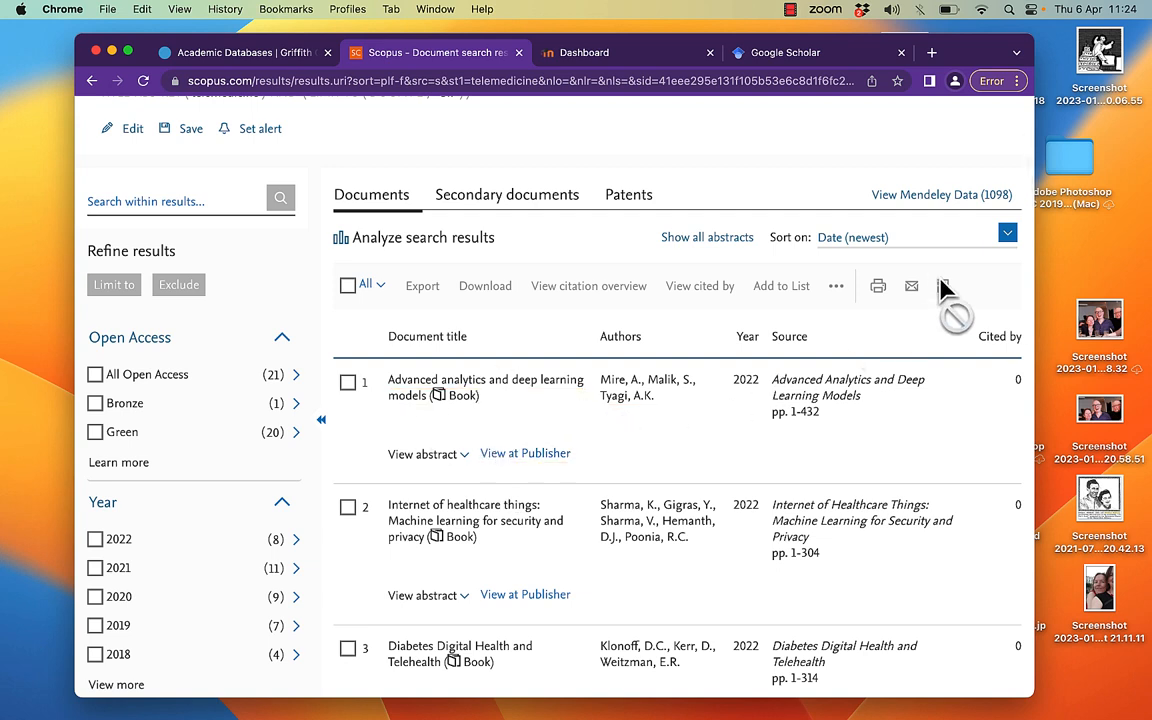
{"action": "left_click", "coordinate": [1007, 232]}
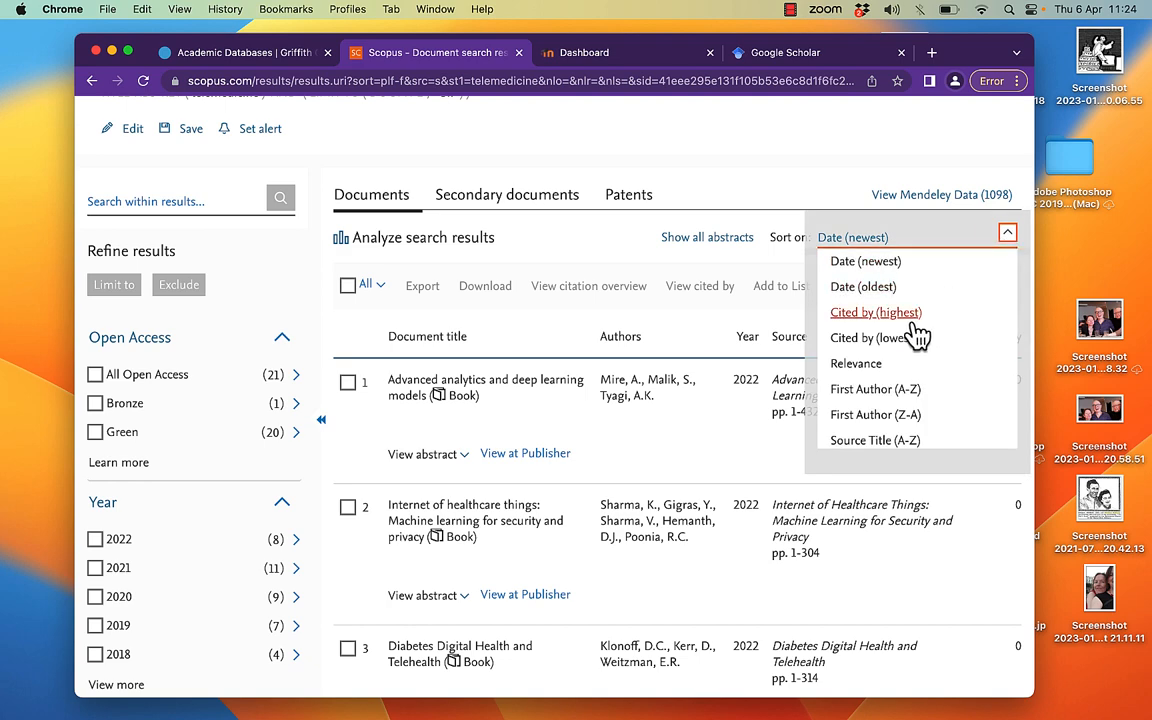
{"action": "left_click", "coordinate": [875, 312]}
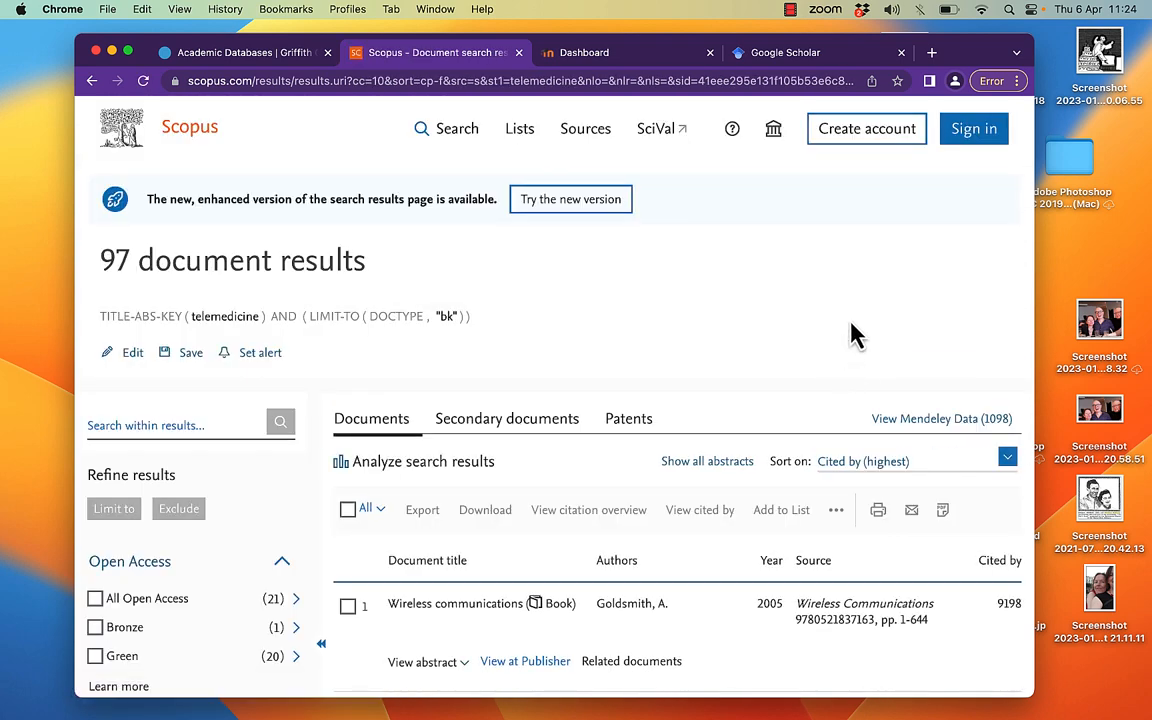
{"action": "scroll", "scroll_direction": "down", "scroll_amount": 3}
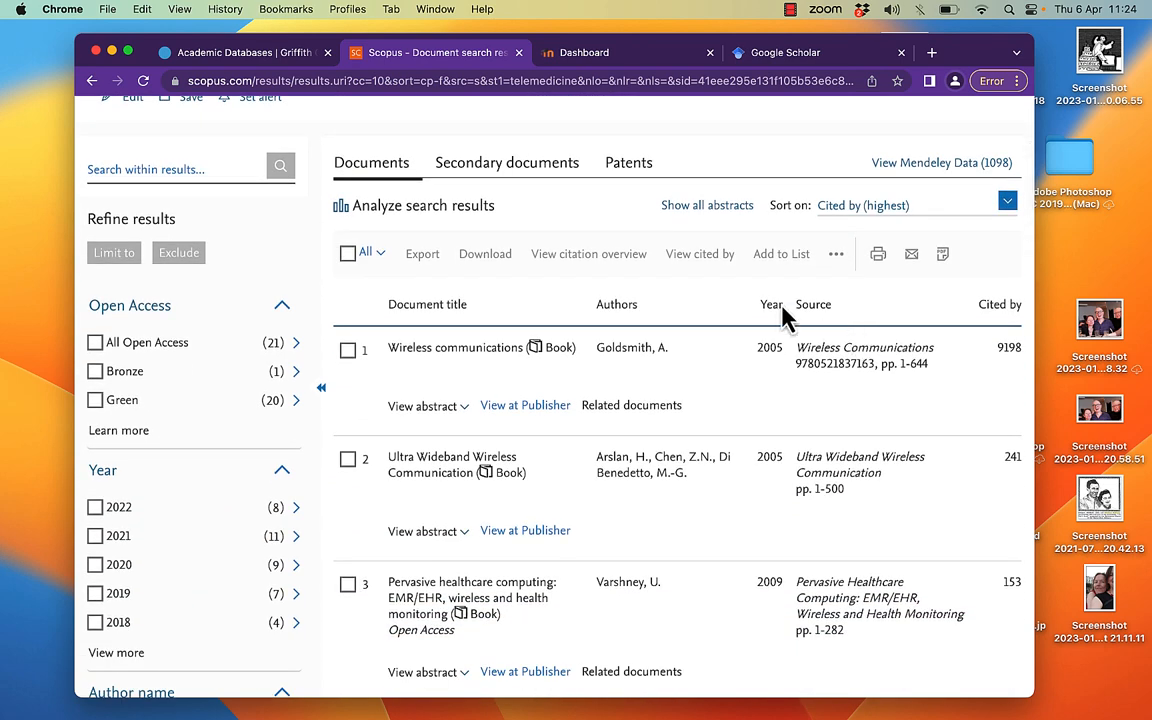
{"action": "mouse_move", "coordinate": [657, 397]}
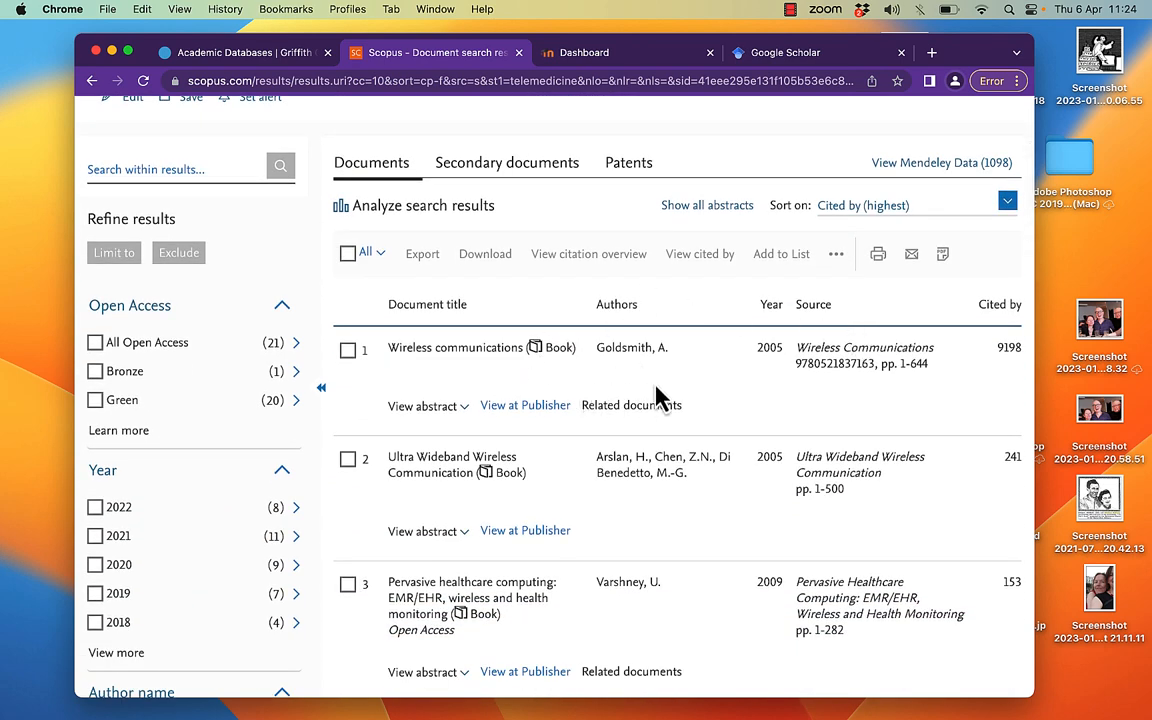
{"action": "mouse_move", "coordinate": [785, 398]}
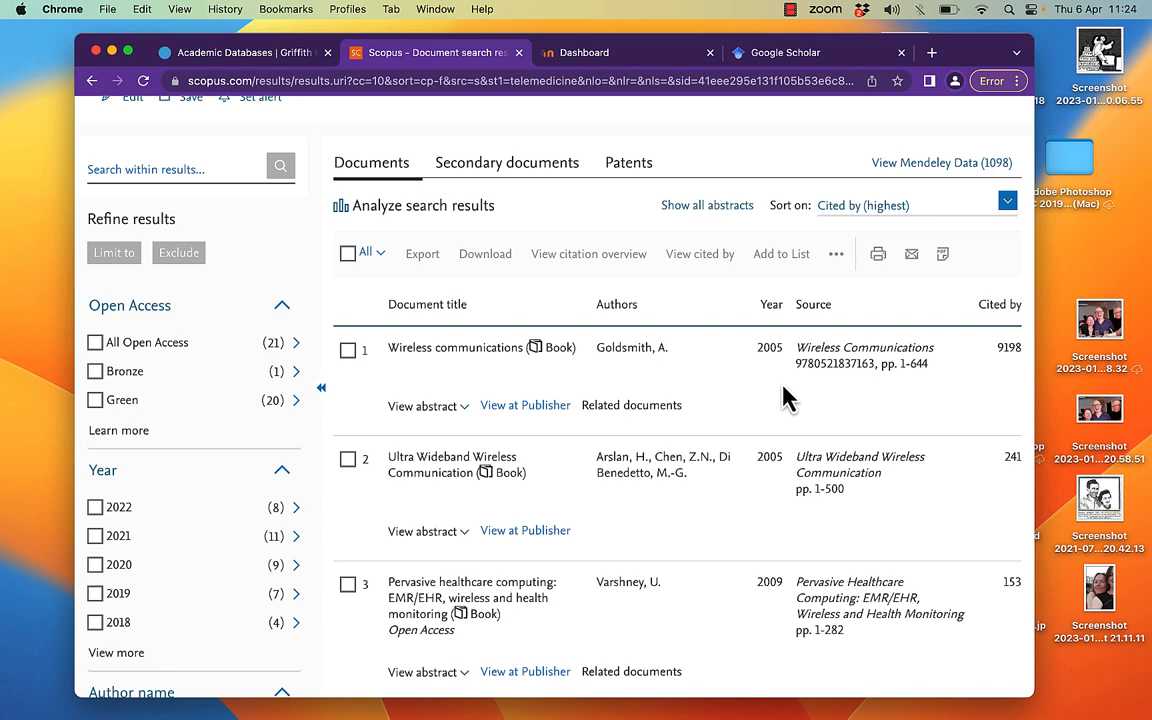
{"action": "mouse_move", "coordinate": [470, 402]}
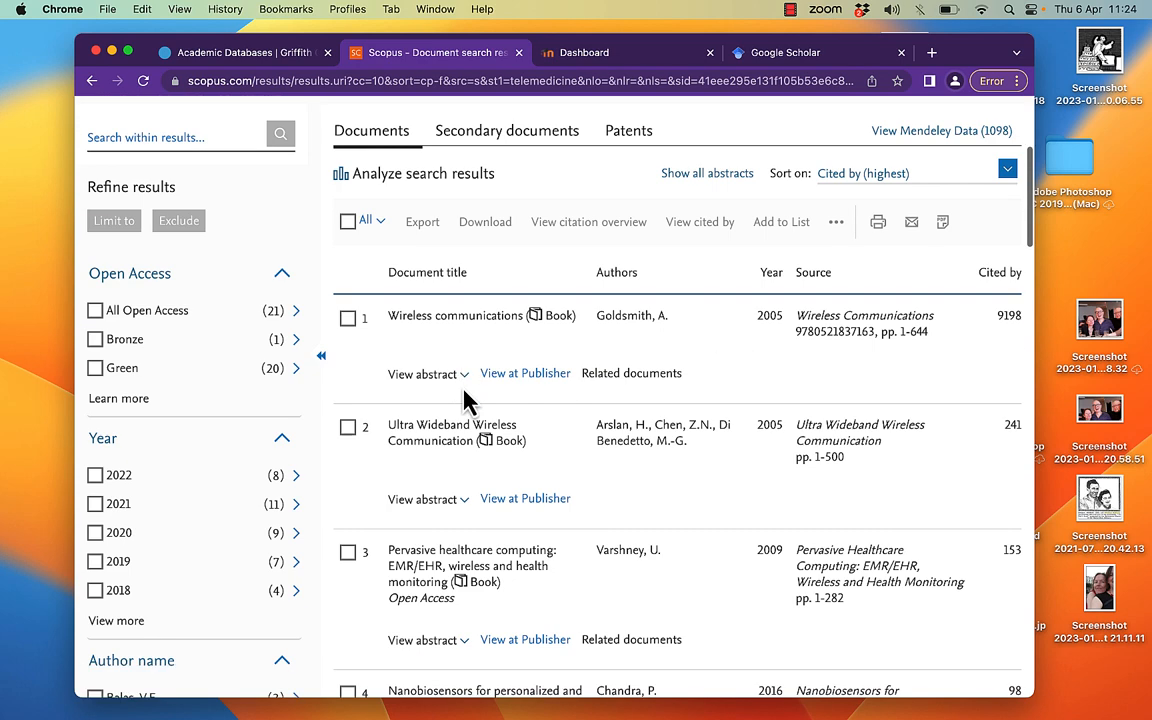
Step: Tick Medicine under Subject area and limit to it, leaving 50 documents
{"action": "scroll", "scroll_direction": "down", "scroll_amount": 3}
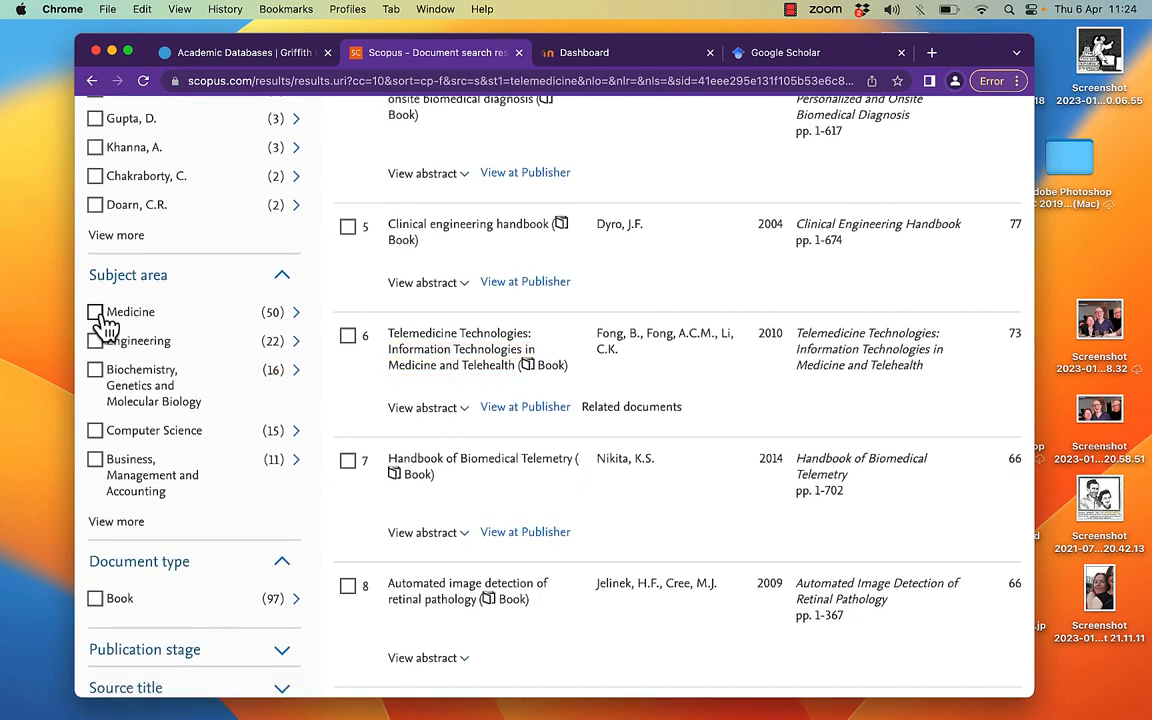
{"action": "left_click", "coordinate": [95, 312]}
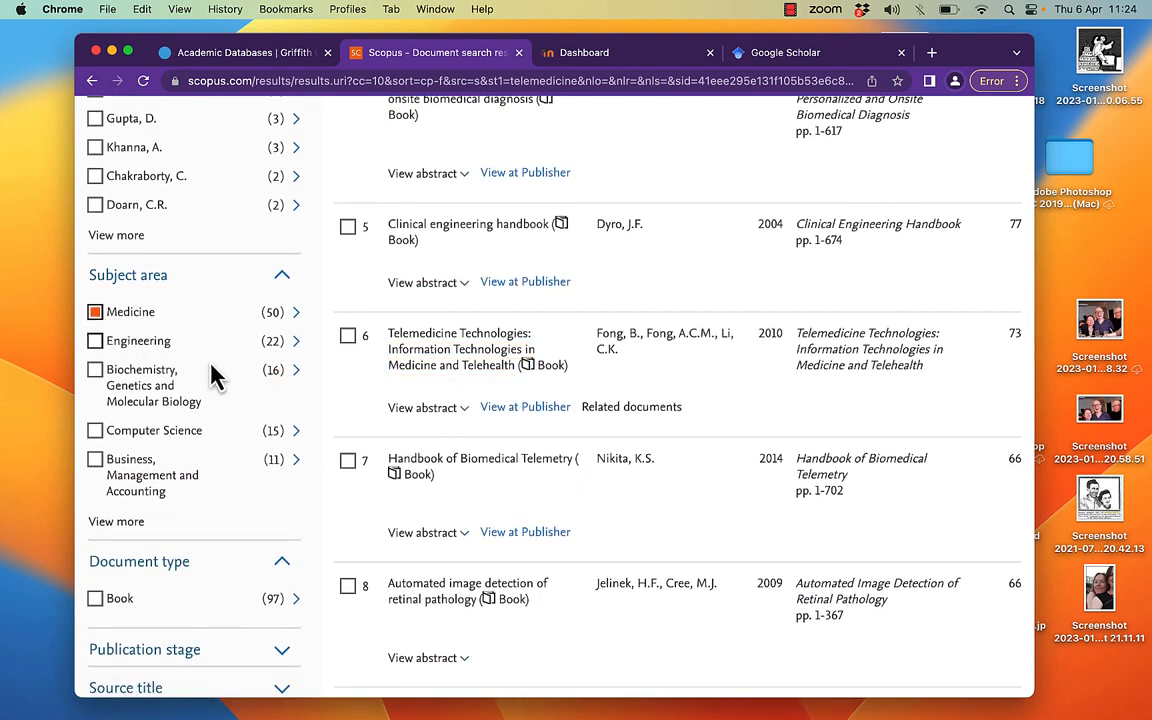
{"action": "mouse_move", "coordinate": [208, 425]}
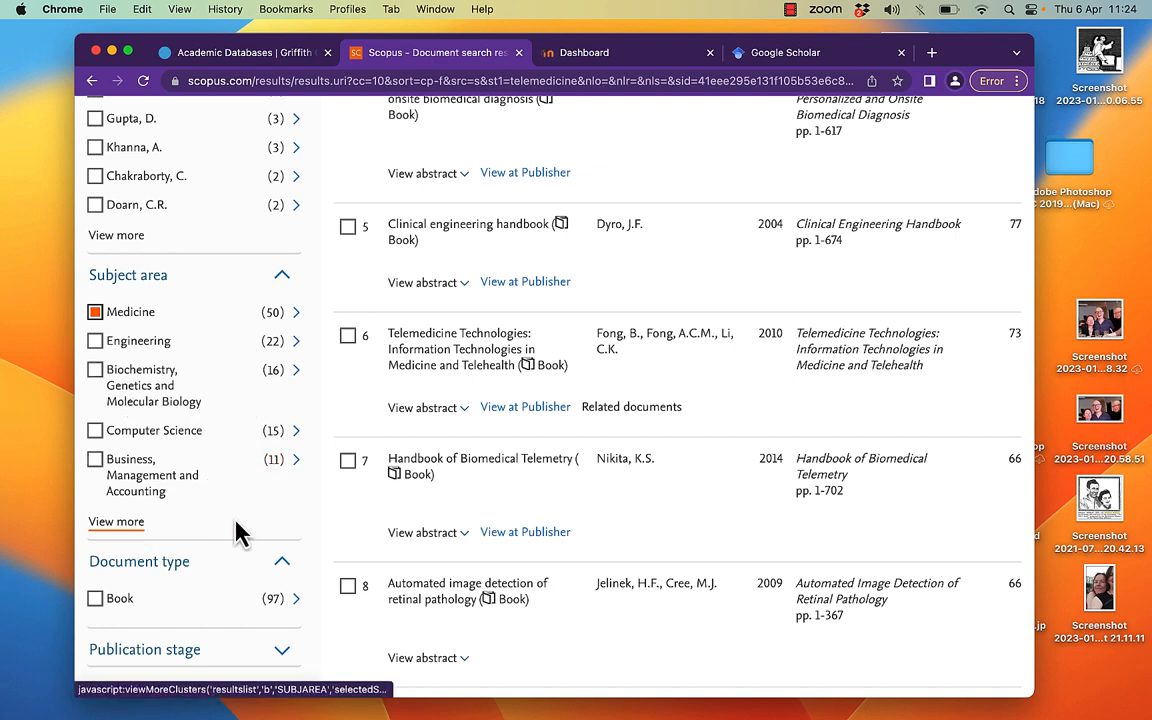
{"action": "scroll", "scroll_direction": "down", "scroll_amount": 3}
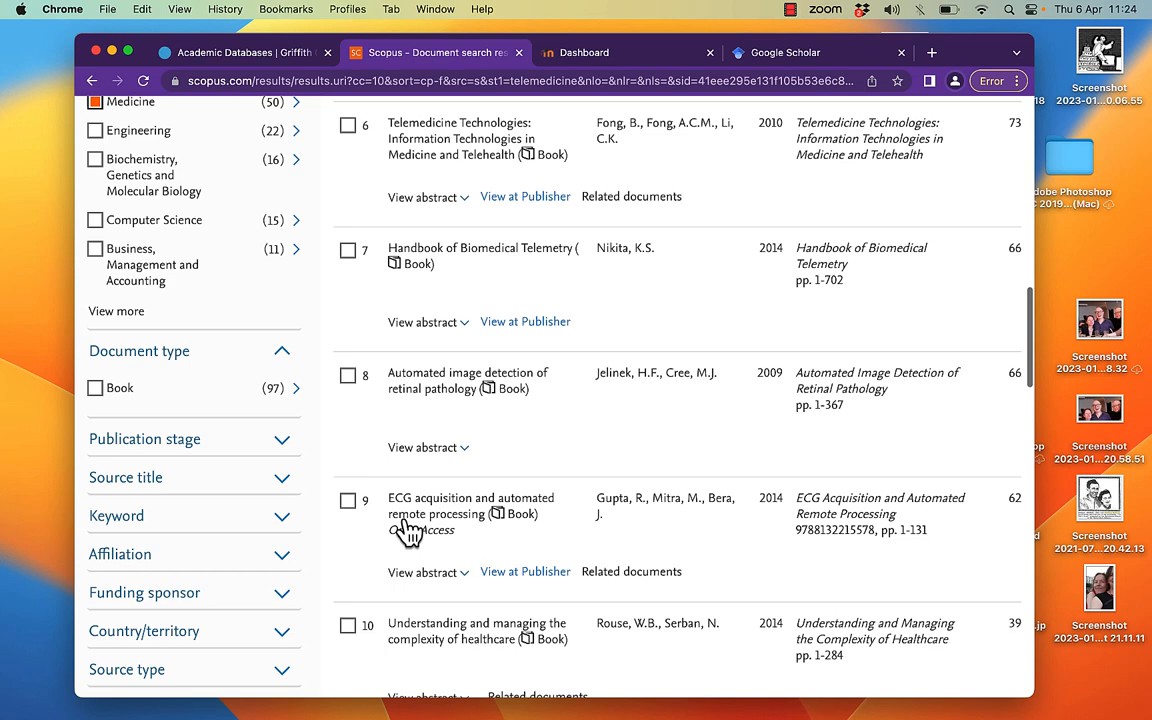
{"action": "scroll", "scroll_direction": "down", "scroll_amount": 3}
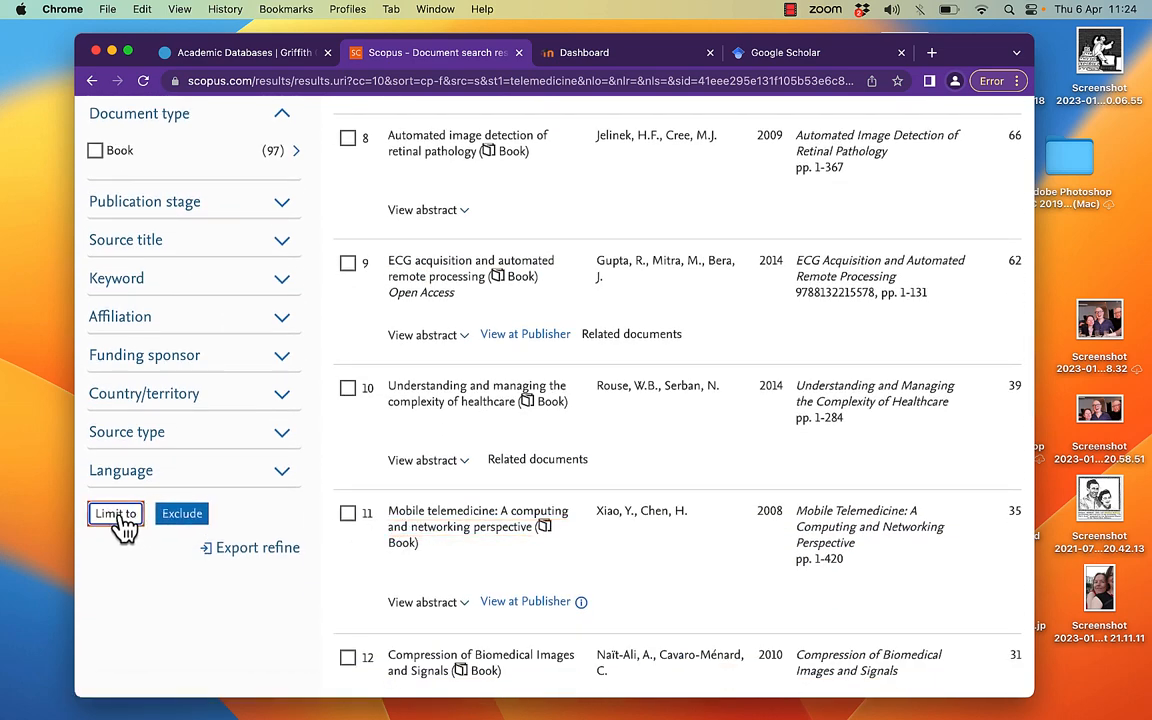
{"action": "left_click", "coordinate": [115, 513]}
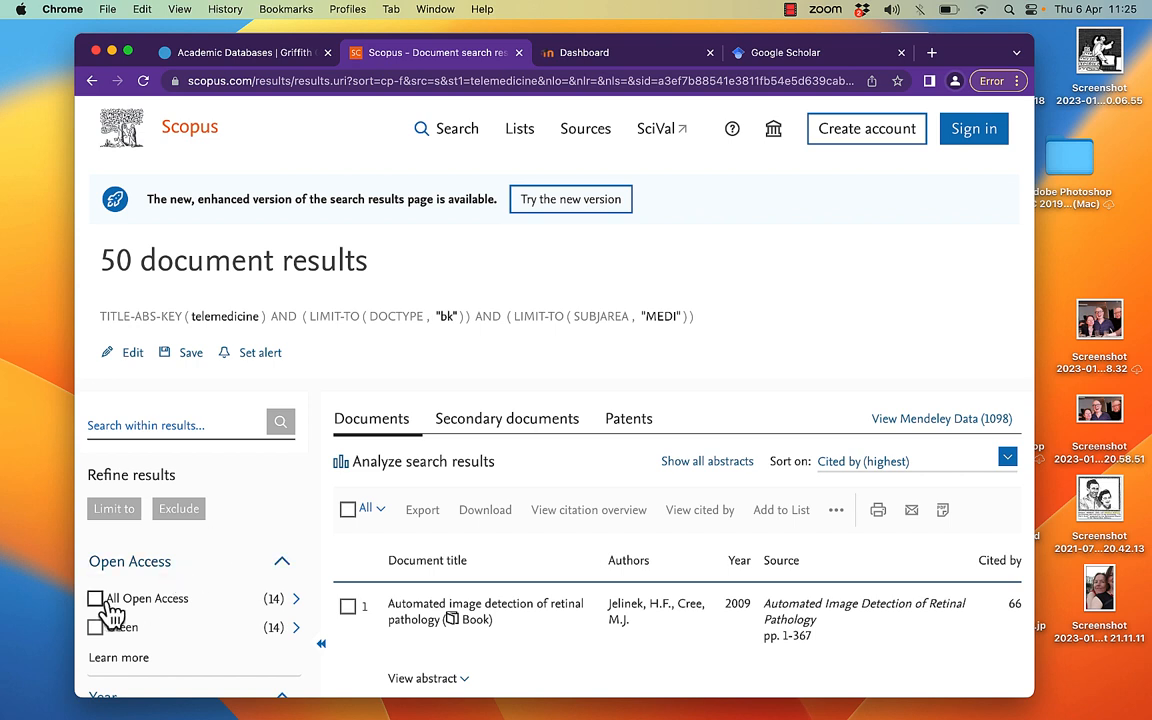
Step: Limit to 'All Open Access' and scroll through the remaining 14 books
{"action": "left_click", "coordinate": [94, 598]}
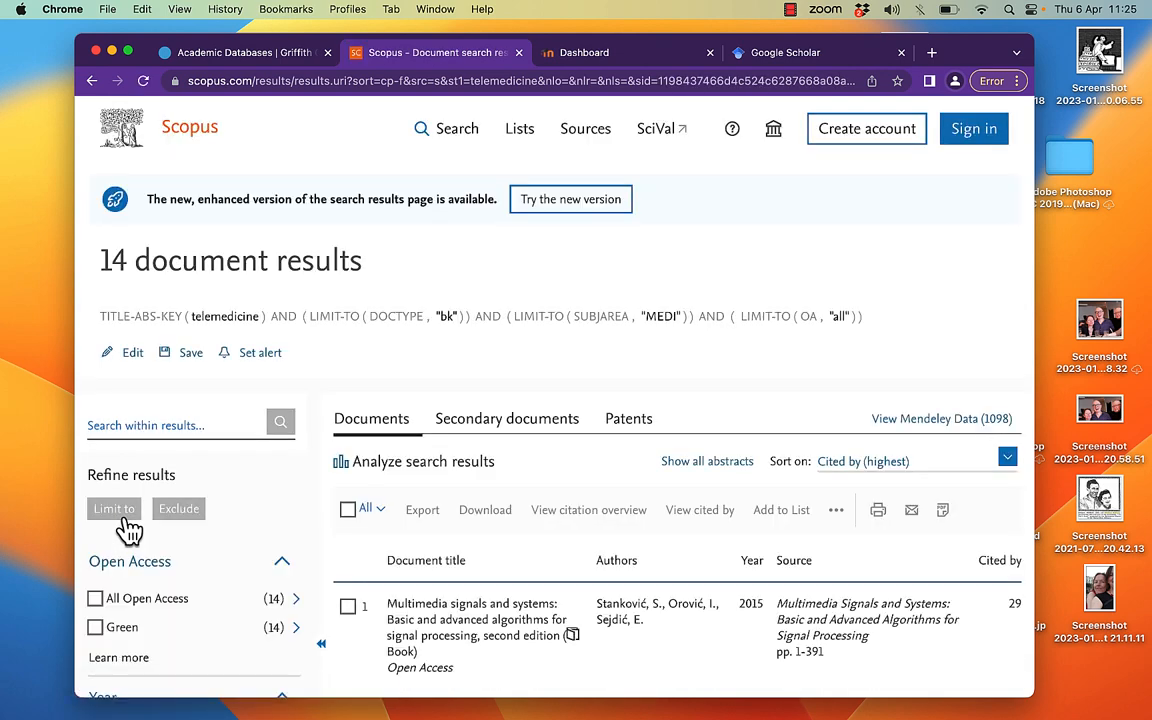
{"action": "scroll", "scroll_direction": "down", "scroll_amount": 3}
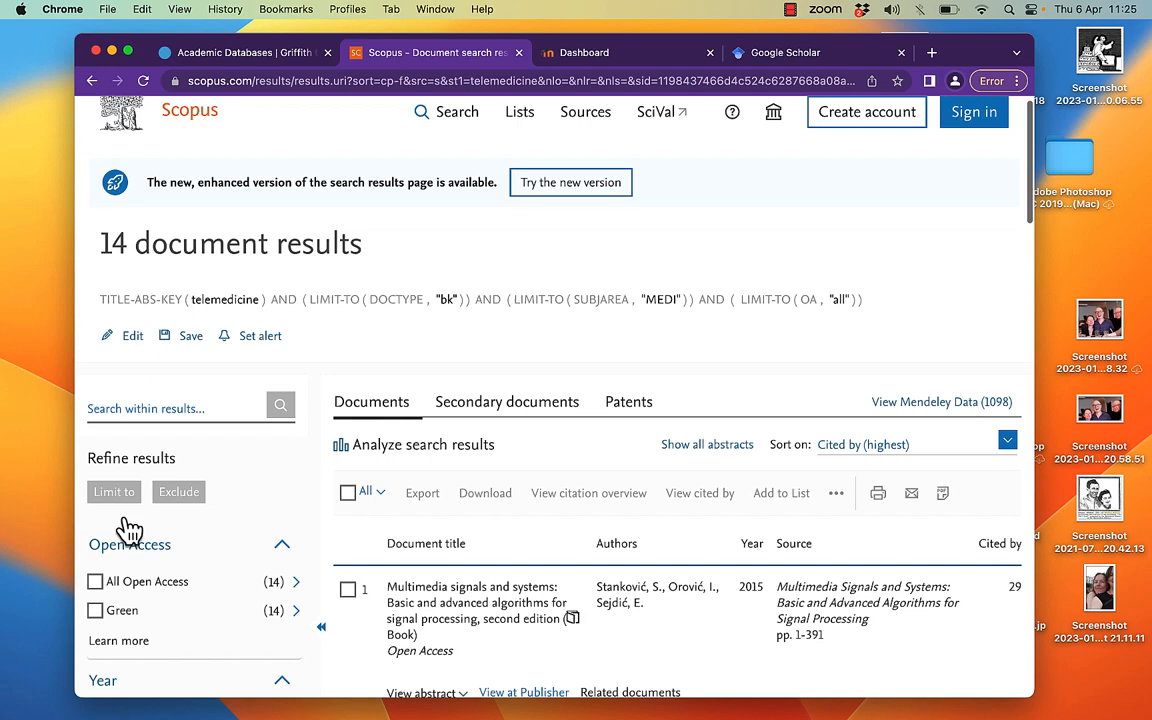
{"action": "scroll", "scroll_direction": "down", "scroll_amount": 3}
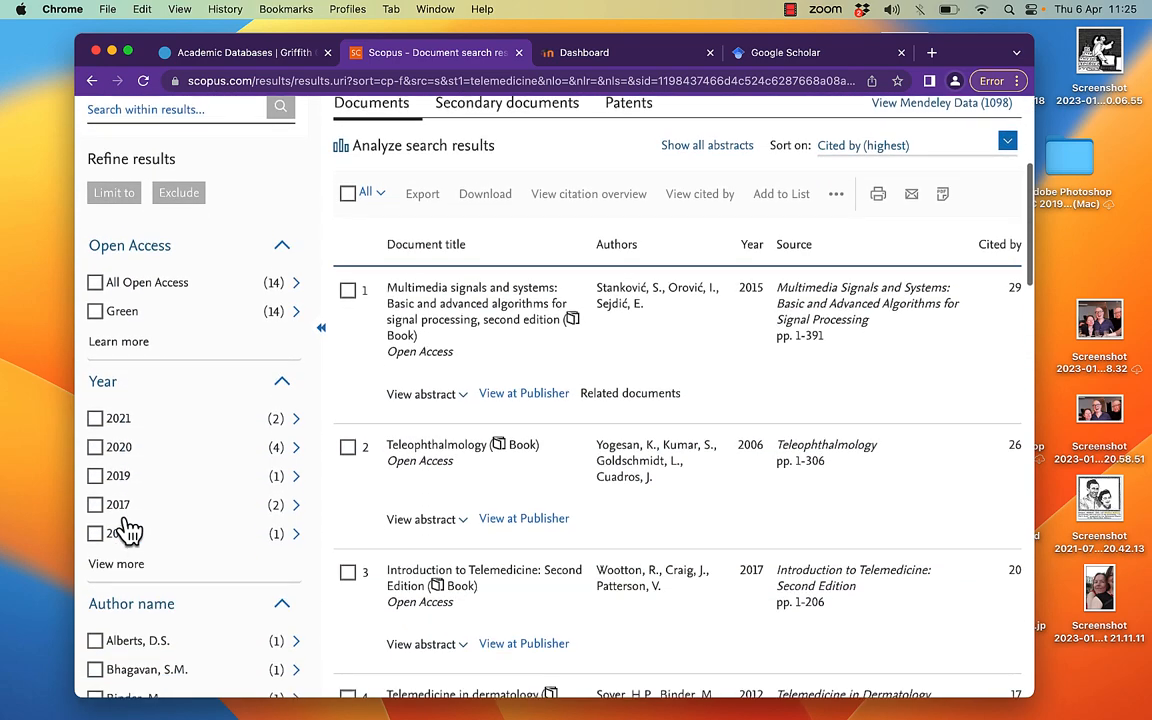
{"action": "scroll", "scroll_direction": "down", "scroll_amount": 3}
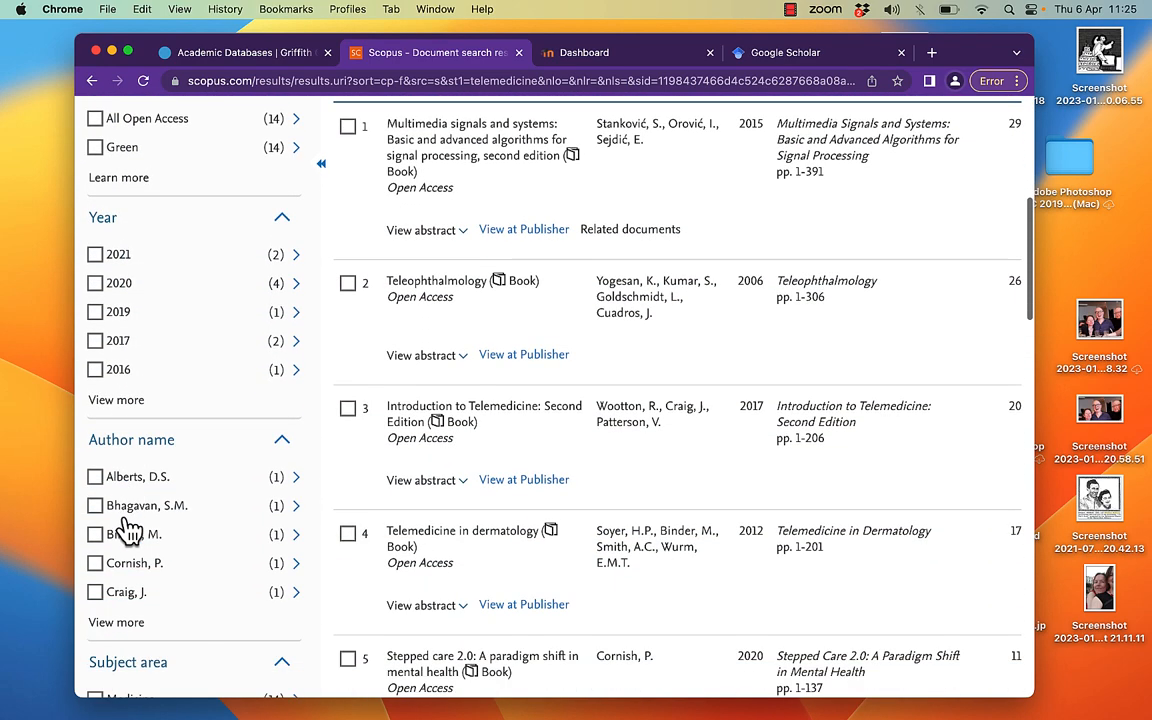
{"action": "scroll", "scroll_direction": "down", "scroll_amount": 3}
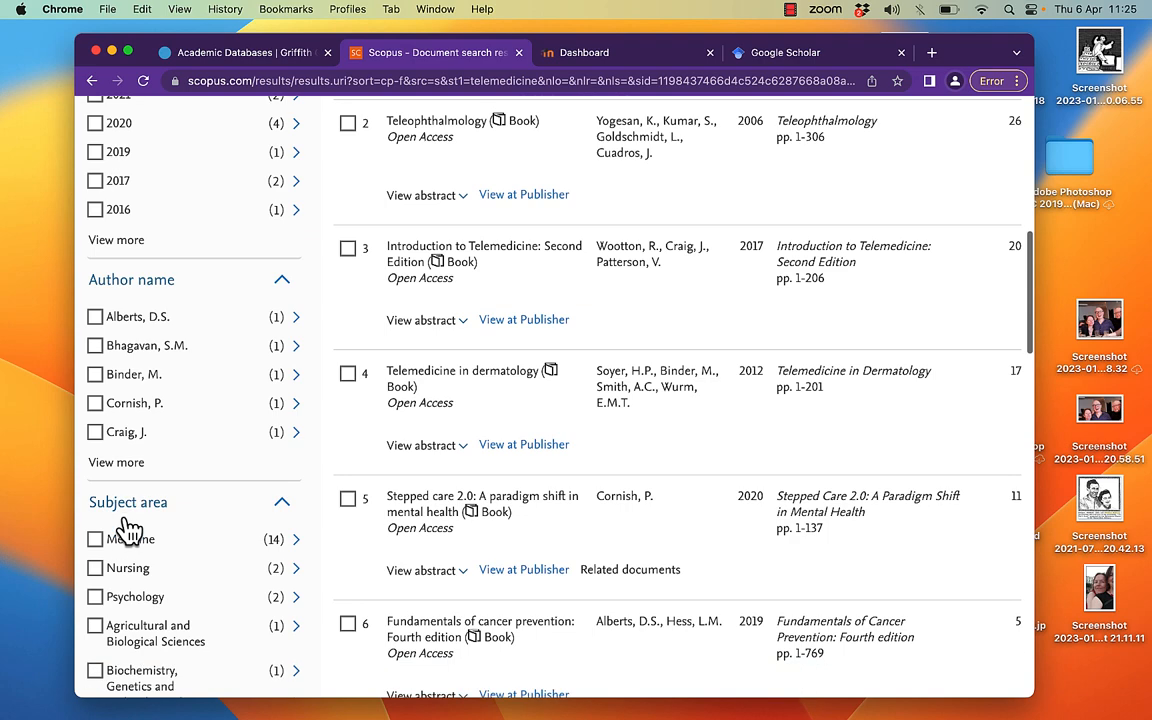
{"action": "scroll", "scroll_direction": "down", "scroll_amount": 3}
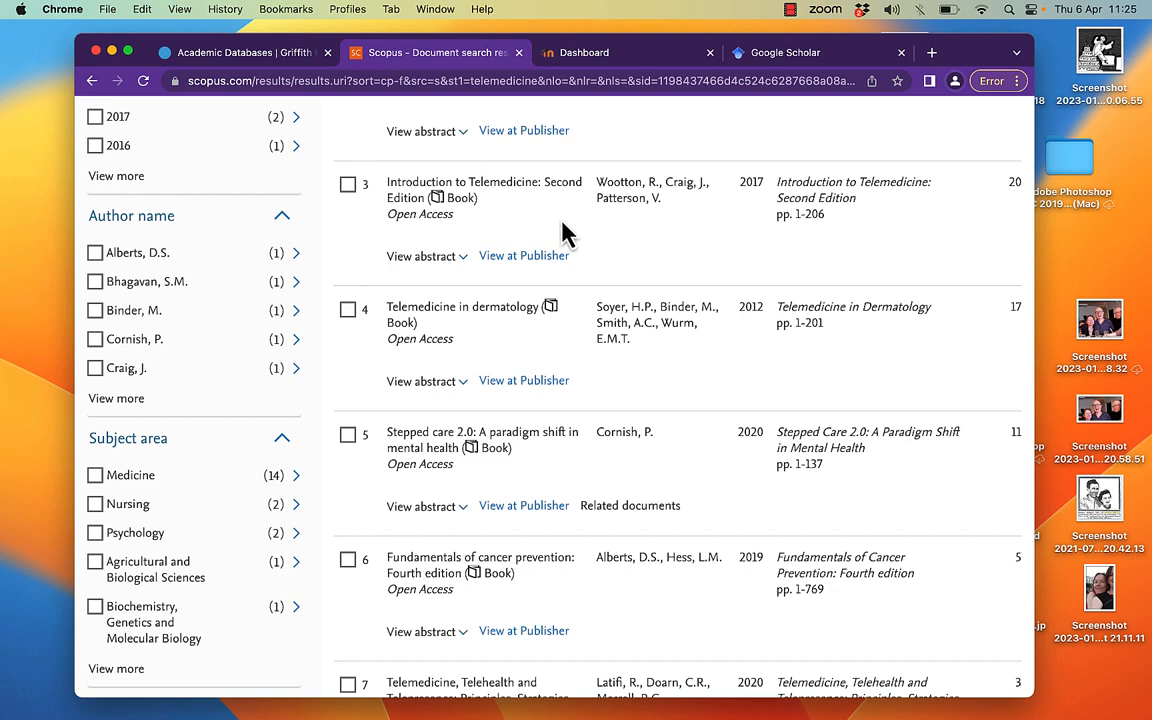
{"action": "mouse_move", "coordinate": [641, 278]}
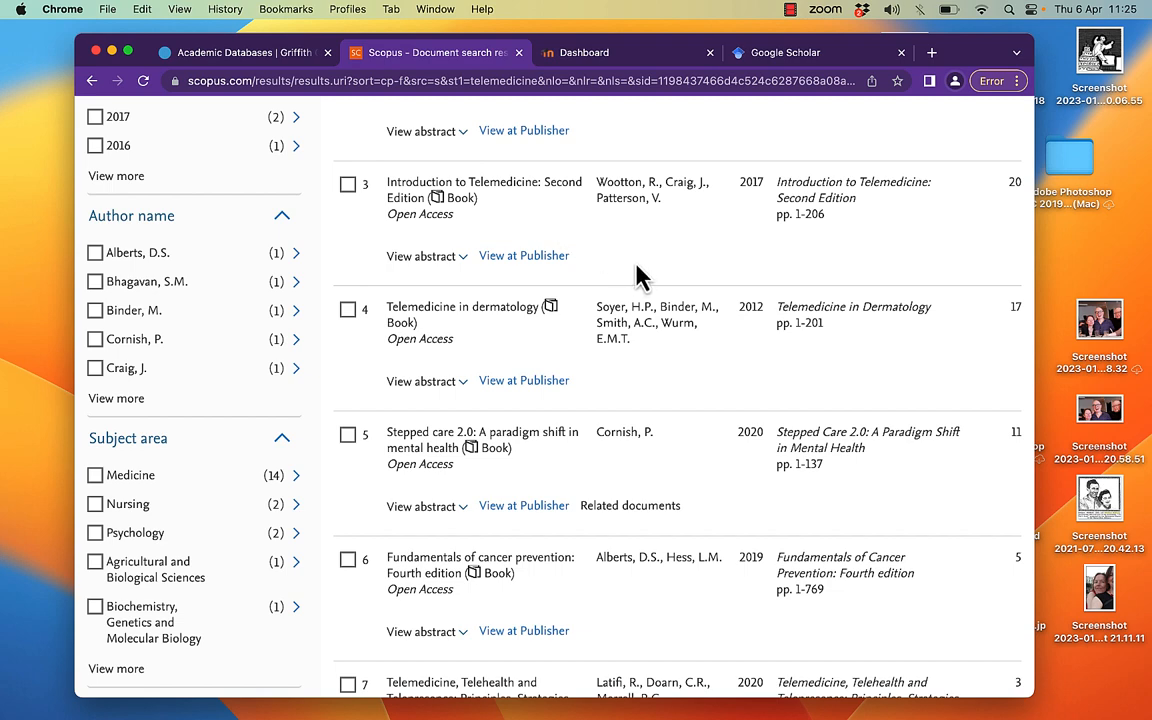
{"action": "scroll", "scroll_direction": "down", "scroll_amount": 3}
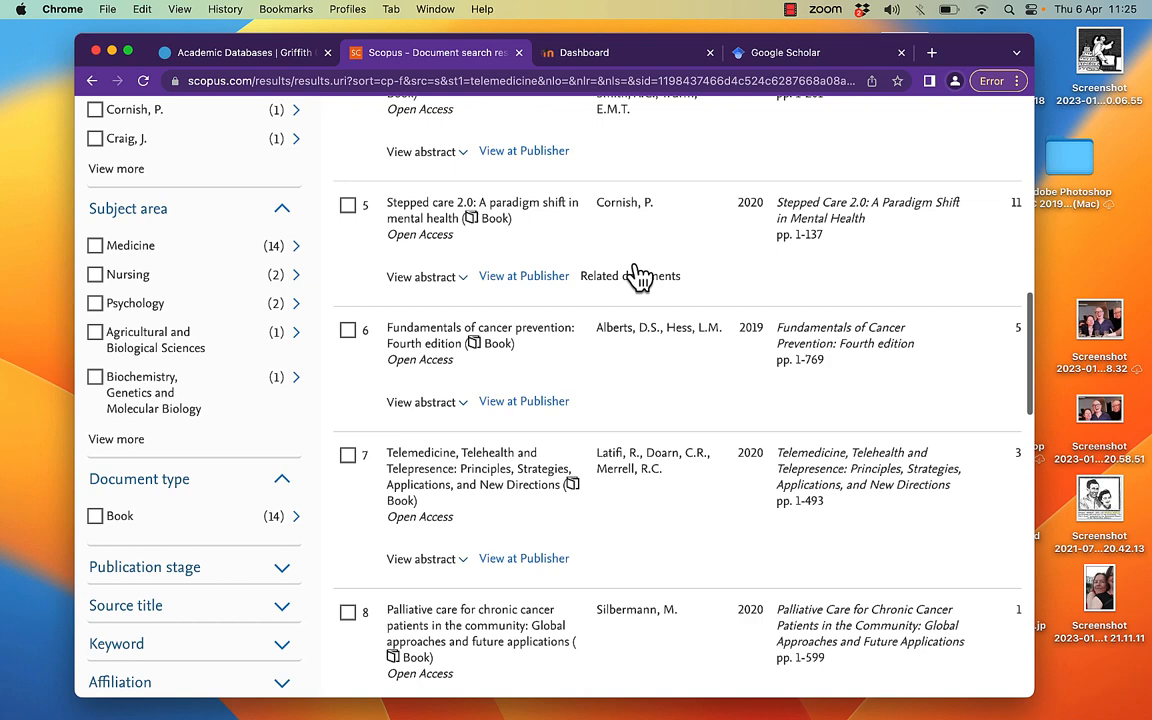
{"action": "scroll", "scroll_direction": "down", "scroll_amount": 3}
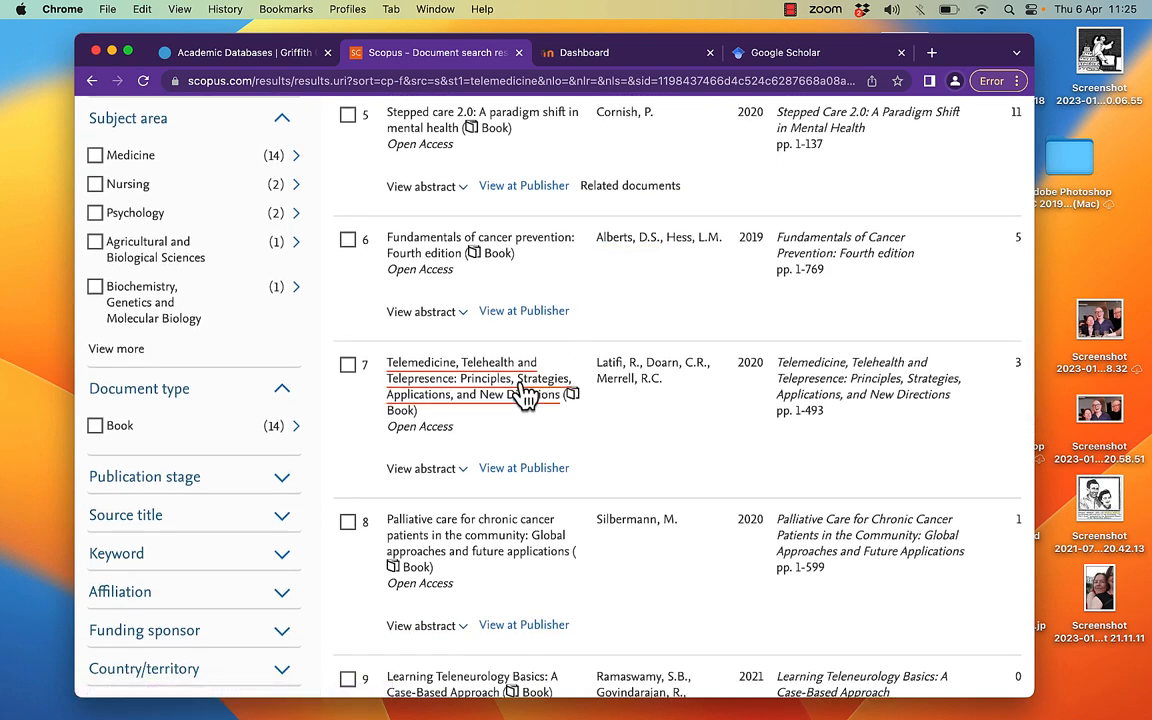
Step: Open result 7, 'Telemedicine, Telehealth and Telepresence', and view its repository full-text version
{"action": "left_click", "coordinate": [478, 378]}
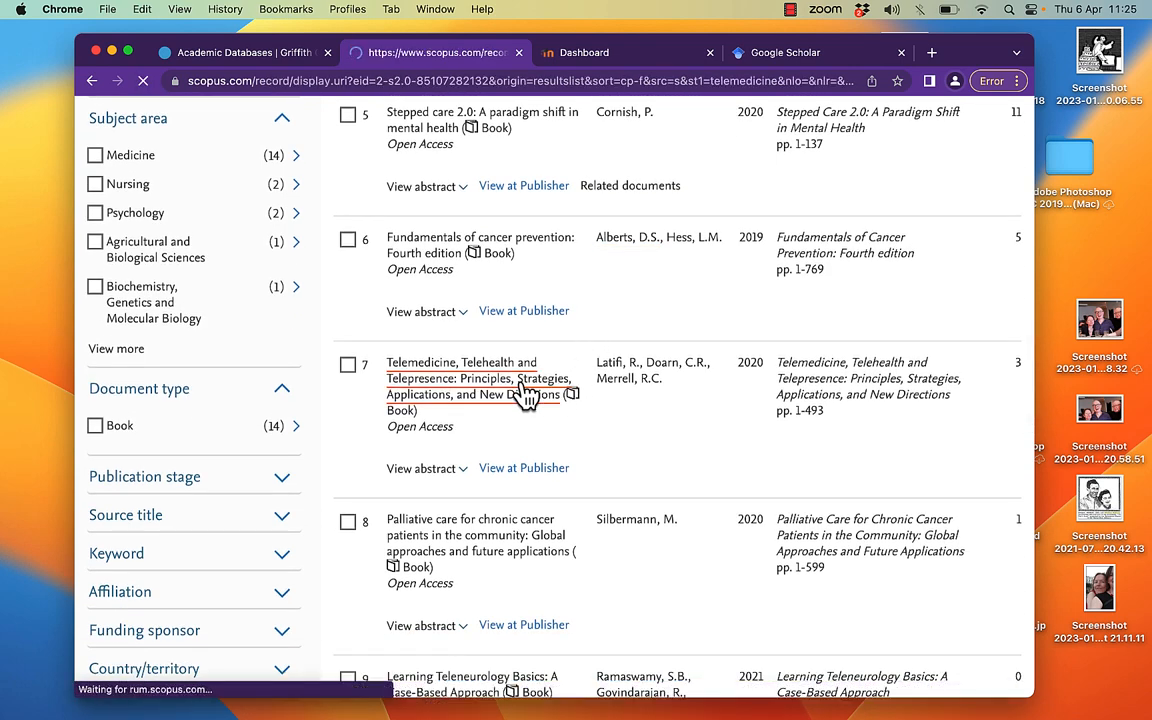
{"action": "left_click", "coordinate": [478, 378]}
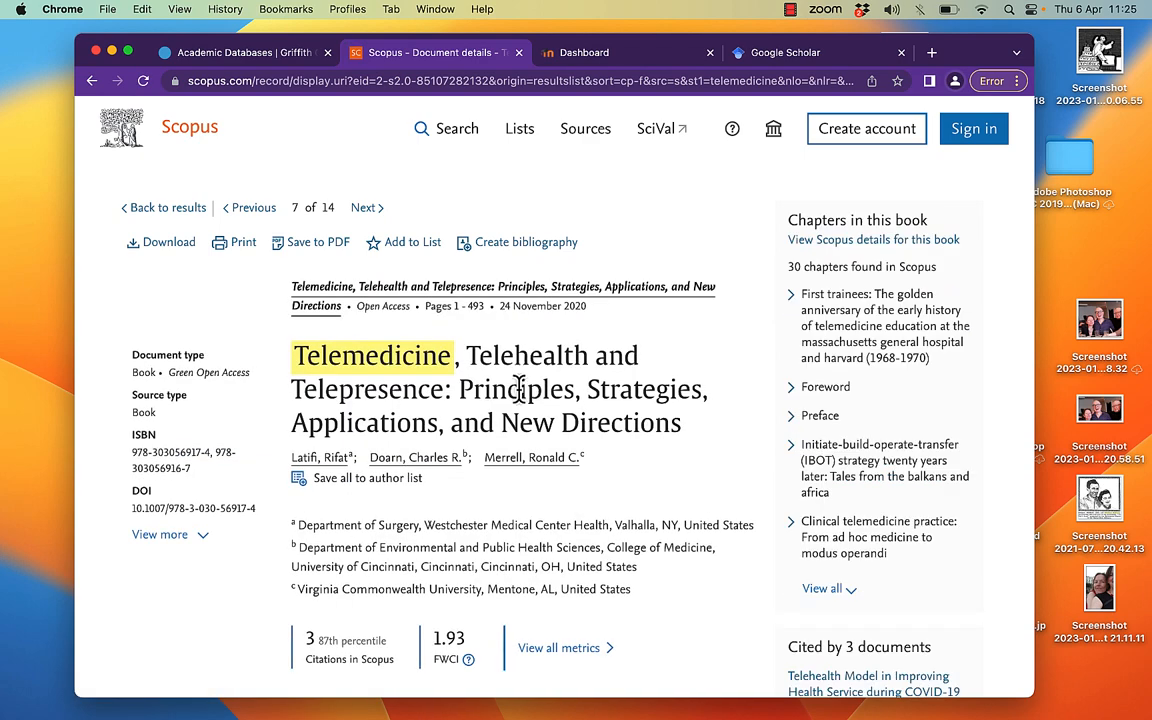
{"action": "scroll", "scroll_direction": "down", "scroll_amount": 3}
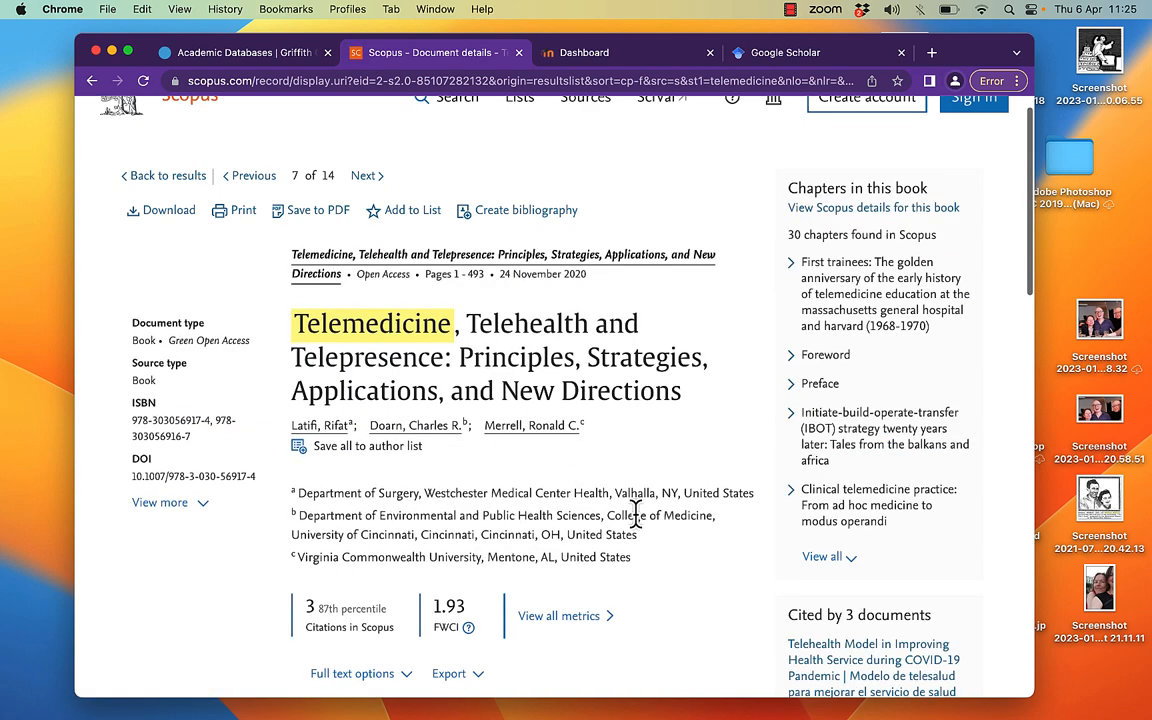
{"action": "scroll", "scroll_direction": "down", "scroll_amount": 3}
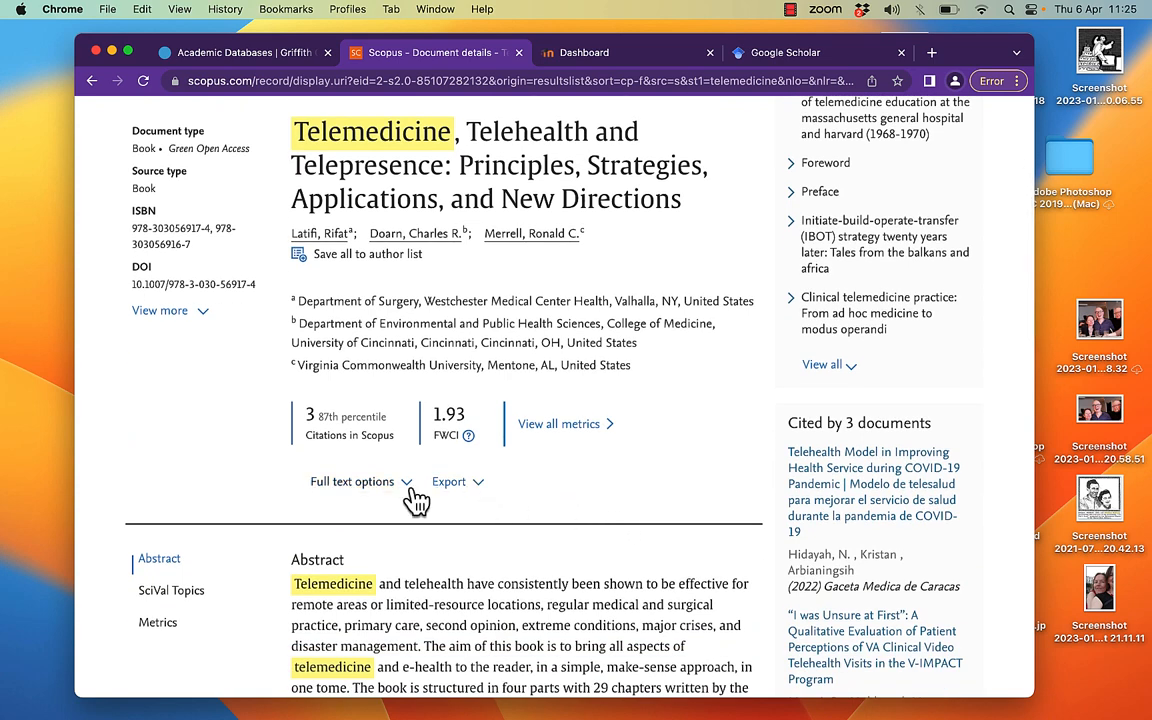
{"action": "left_click", "coordinate": [352, 481]}
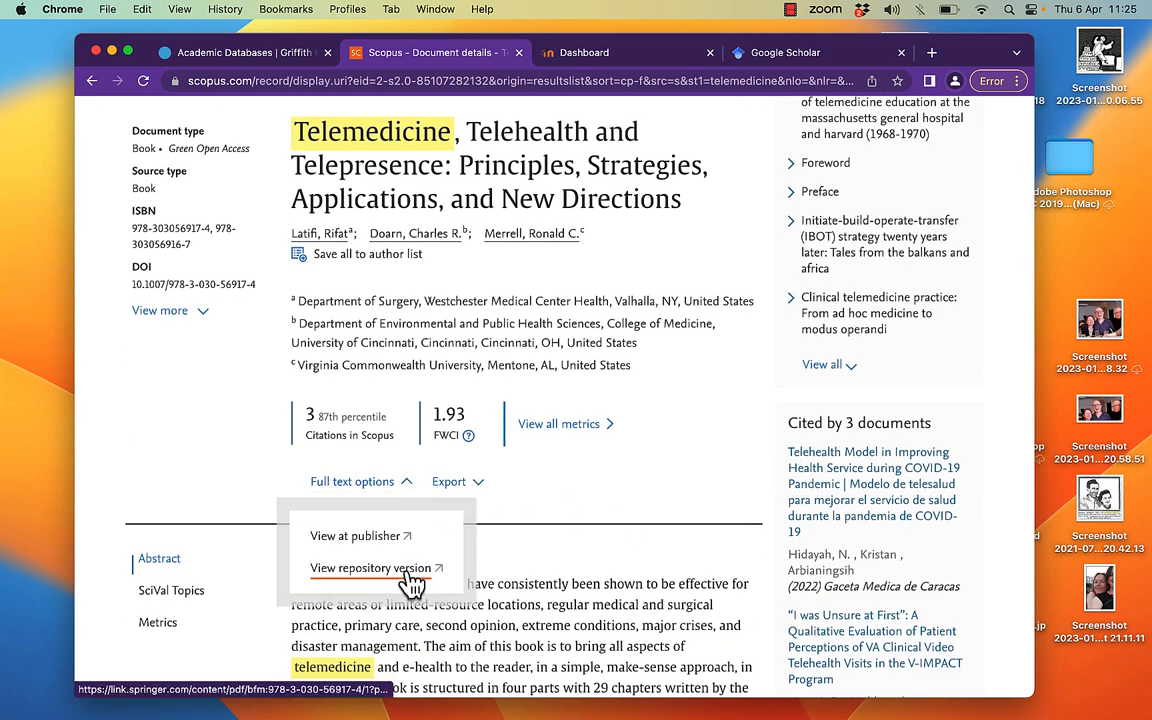
{"action": "left_click", "coordinate": [370, 568]}
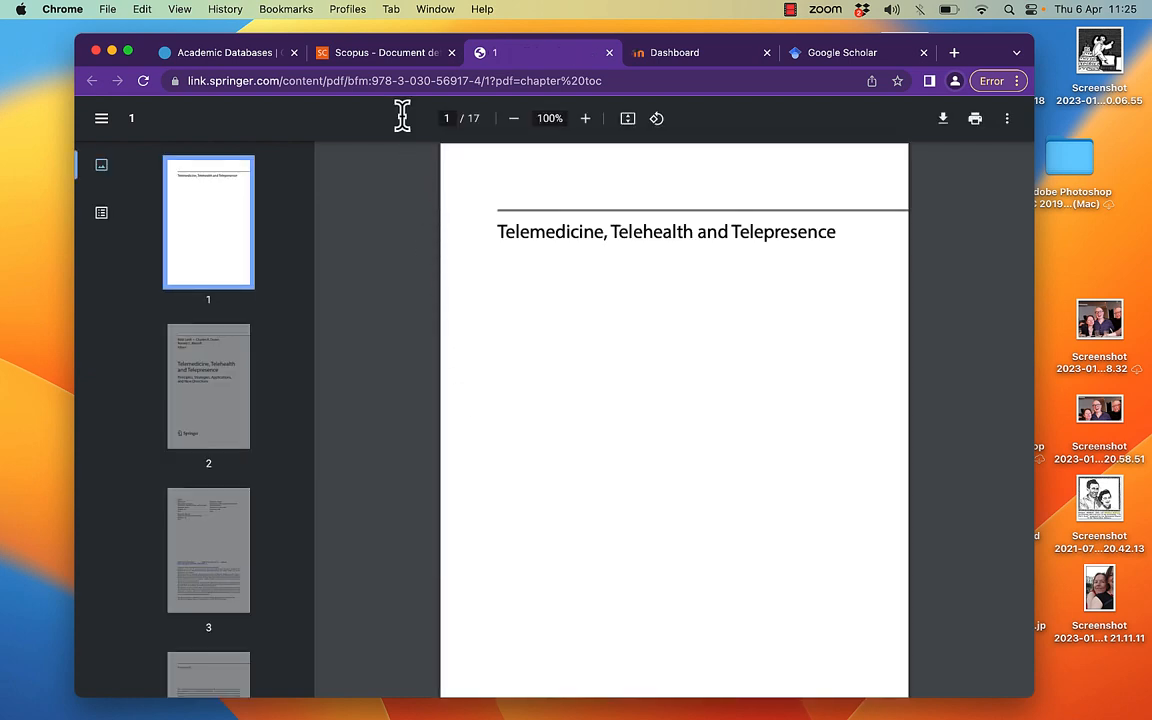
{"action": "mouse_move", "coordinate": [385, 52]}
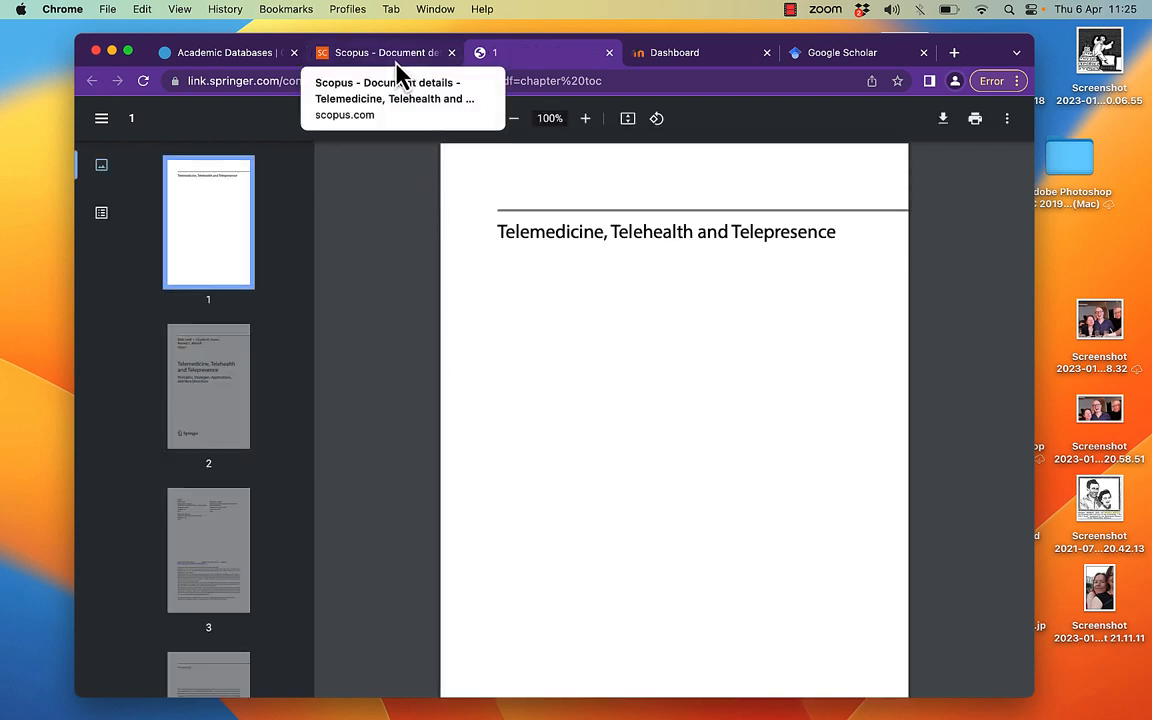
Step: Select the book title on its Scopus record and briefly switch to Google Scholar
{"action": "left_click", "coordinate": [385, 52]}
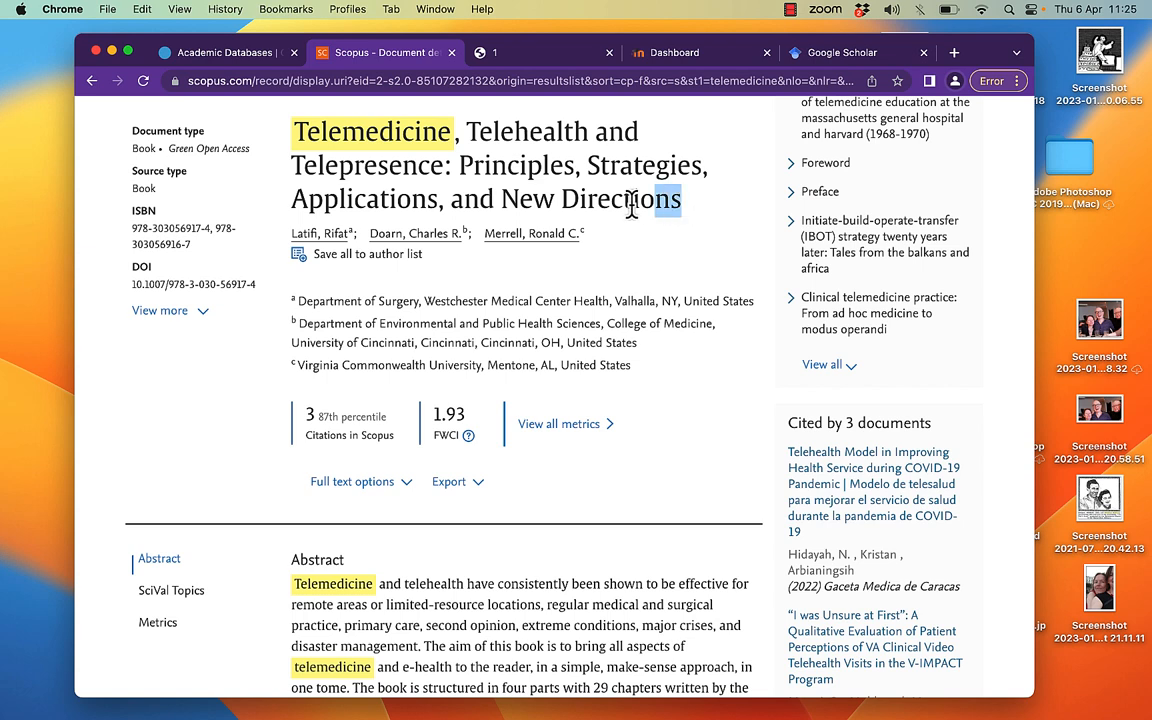
{"action": "left_click_drag", "start_coordinate": [630, 198], "coordinate": [300, 131]}
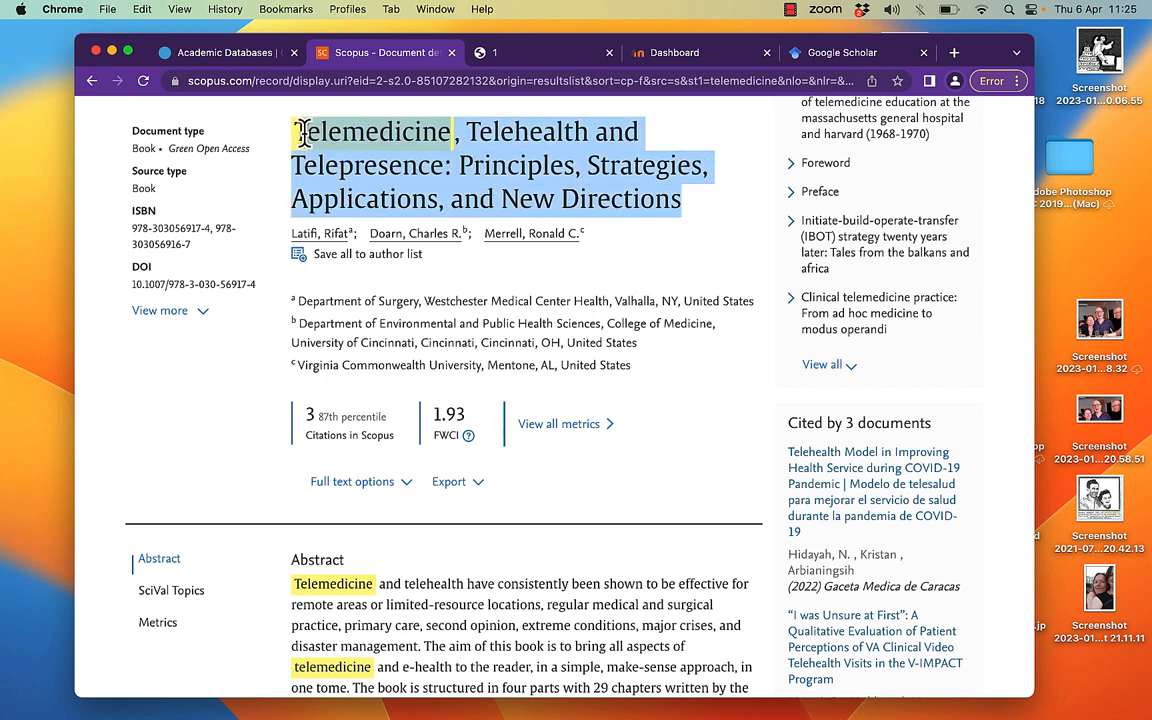
{"action": "left_click", "coordinate": [826, 9]}
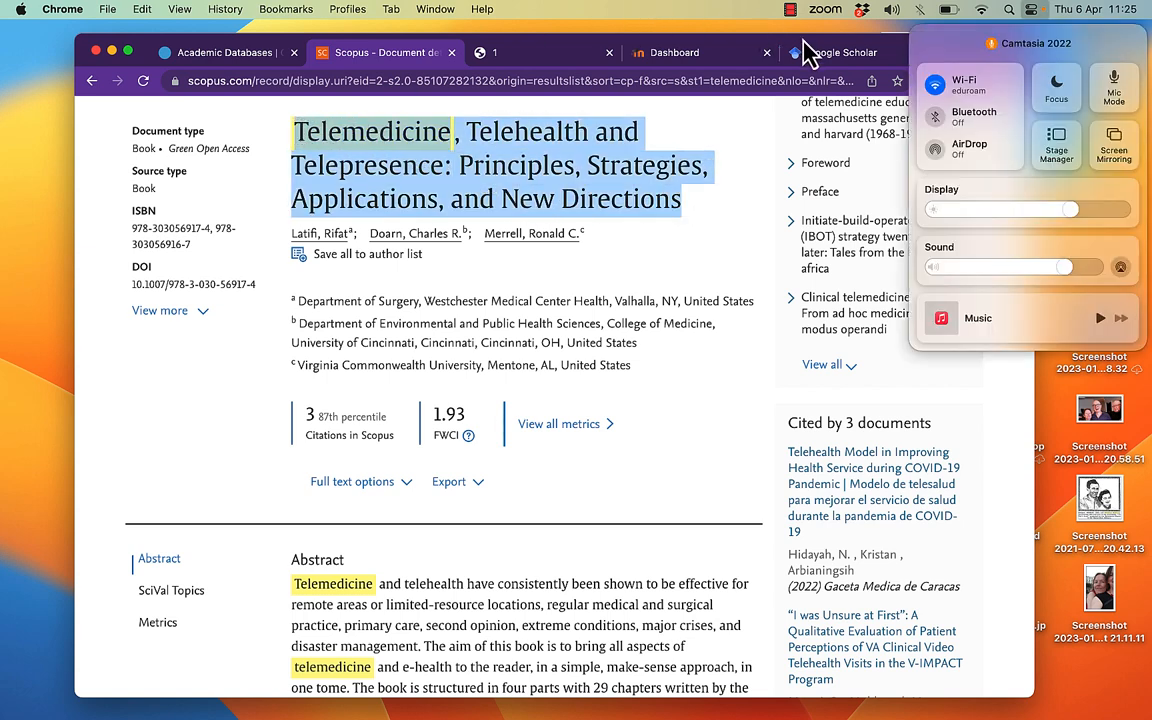
{"action": "left_click", "coordinate": [843, 52]}
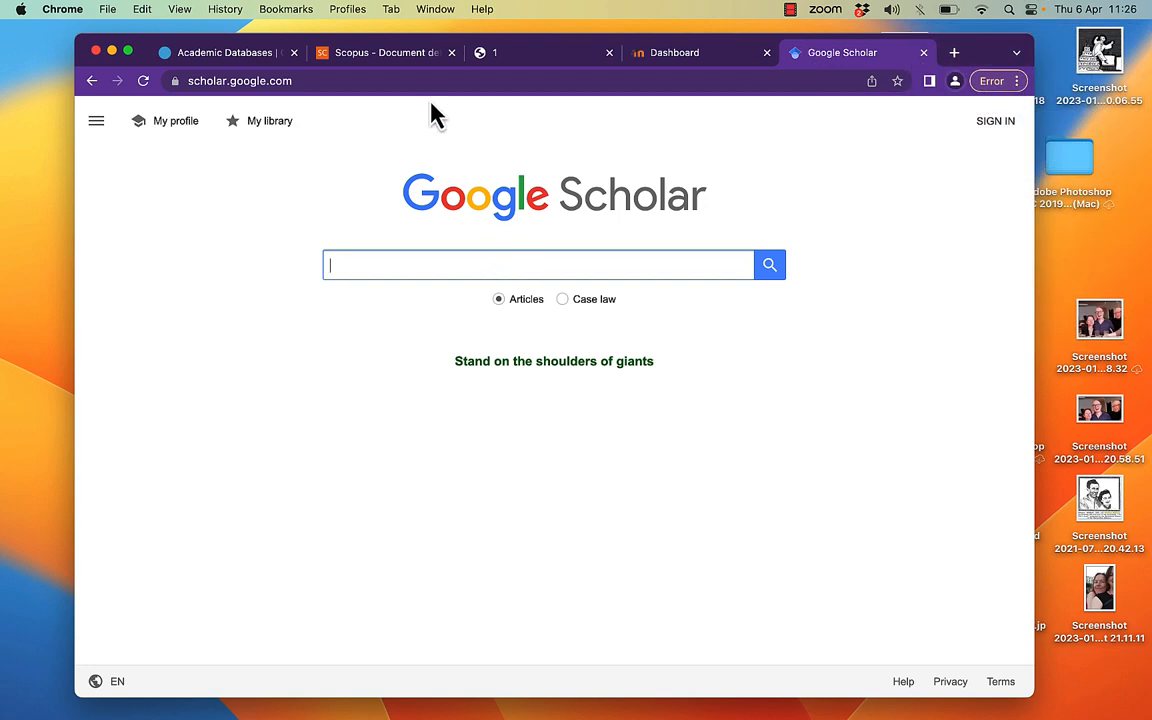
Step: Reselect the full title, then return to the results list and browse it
{"action": "left_click", "coordinate": [385, 52]}
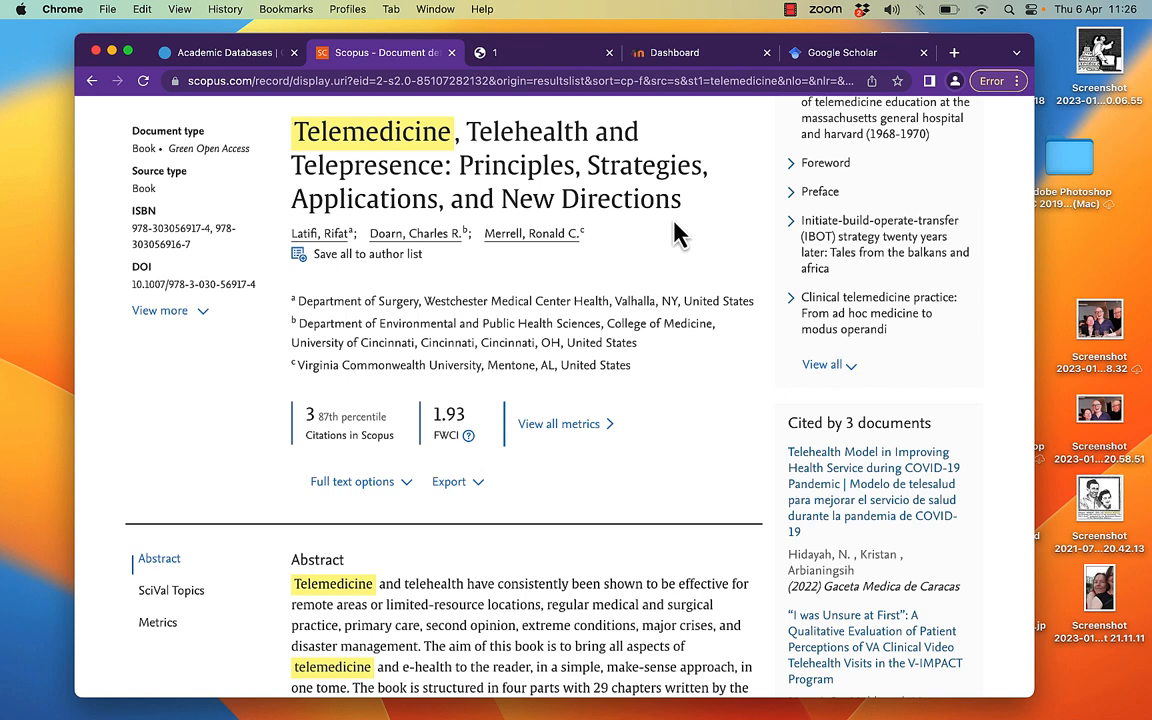
{"action": "left_click_drag", "start_coordinate": [305, 131], "coordinate": [680, 198]}
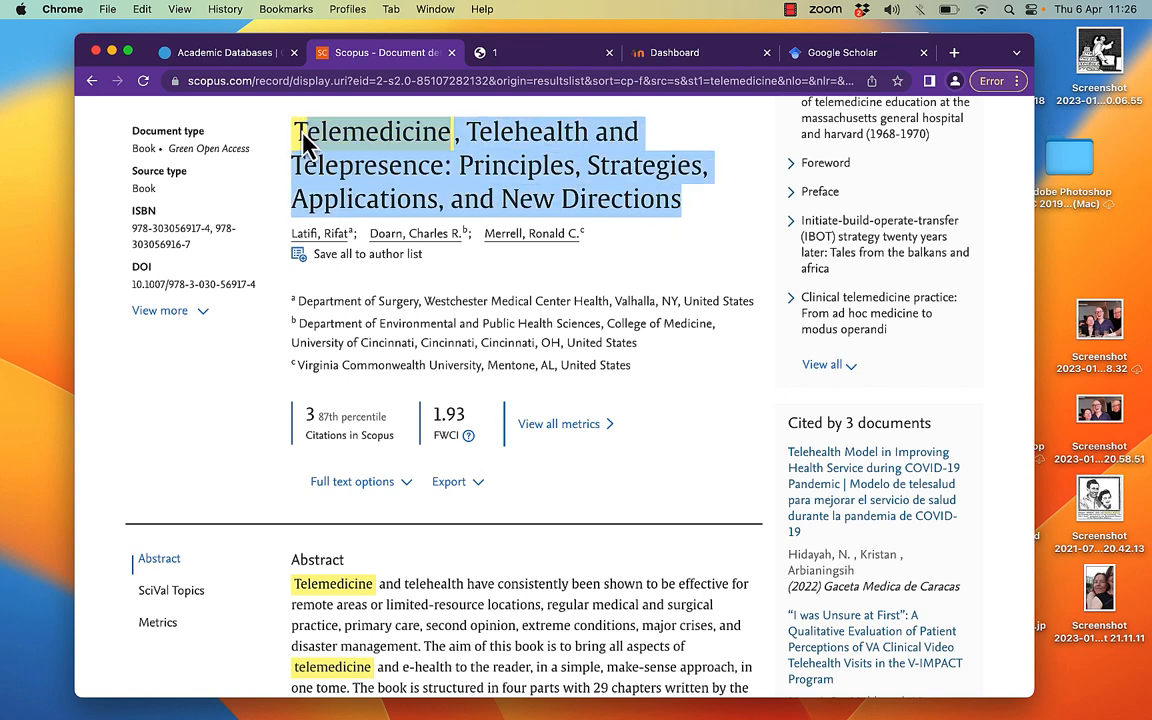
{"action": "left_click", "coordinate": [91, 81]}
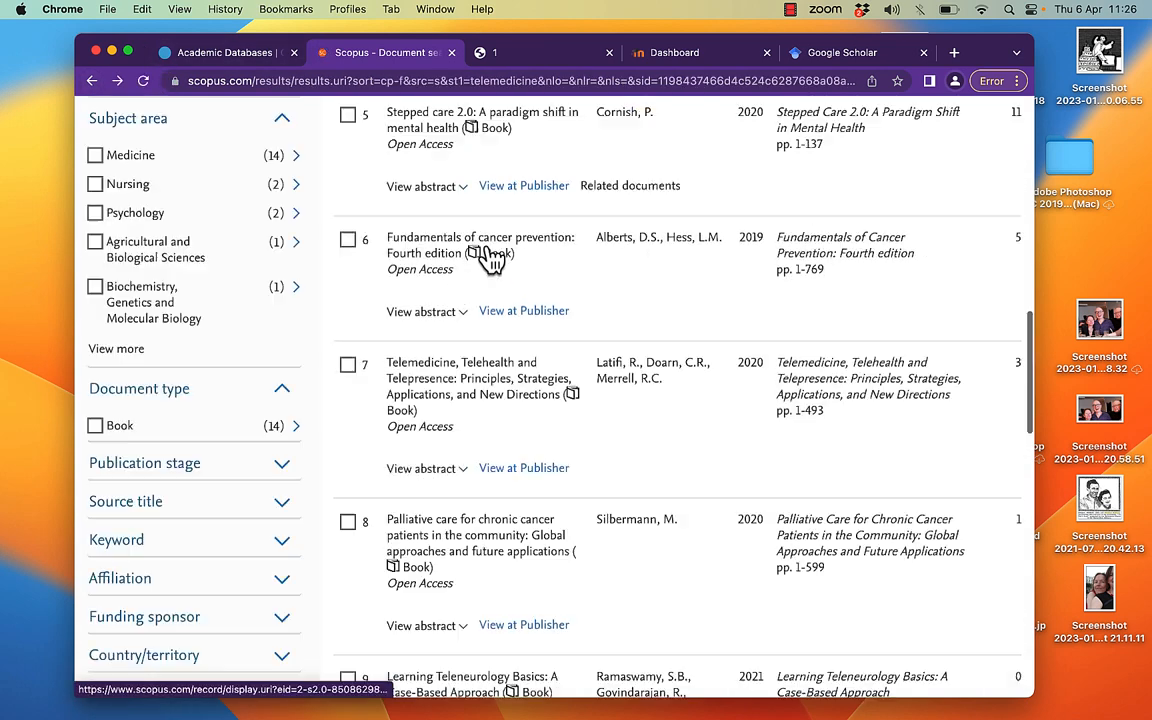
{"action": "scroll", "scroll_direction": "down", "scroll_amount": 3}
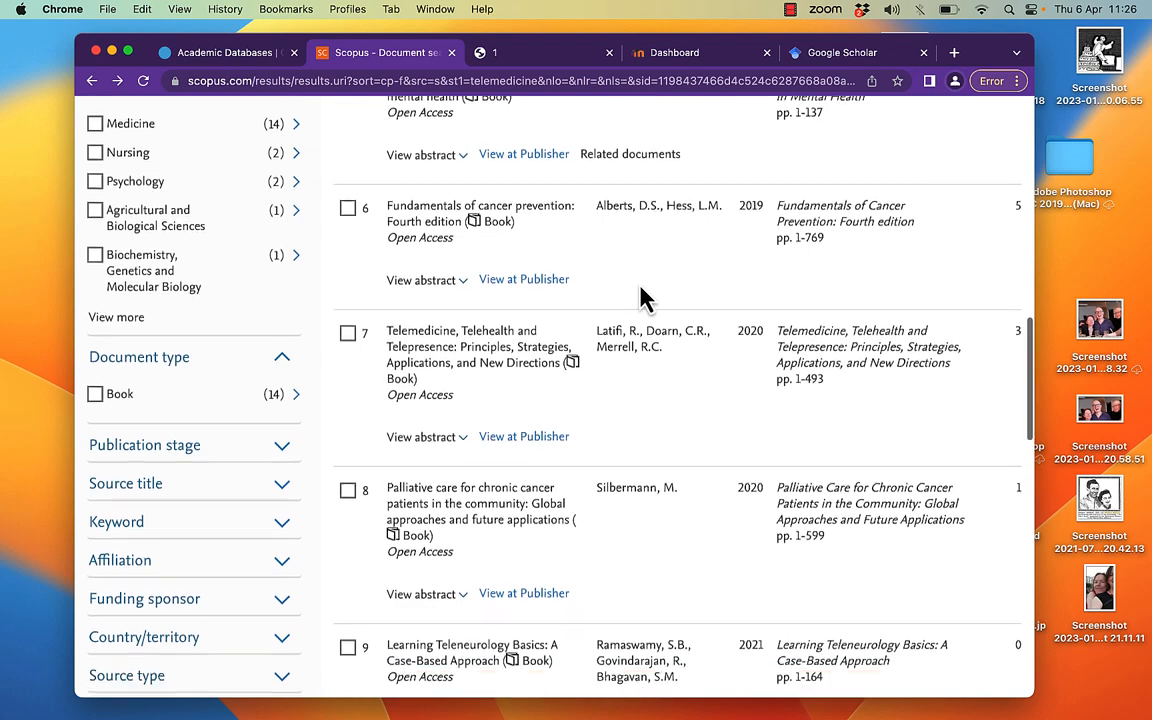
{"action": "scroll", "scroll_direction": "down", "scroll_amount": 3}
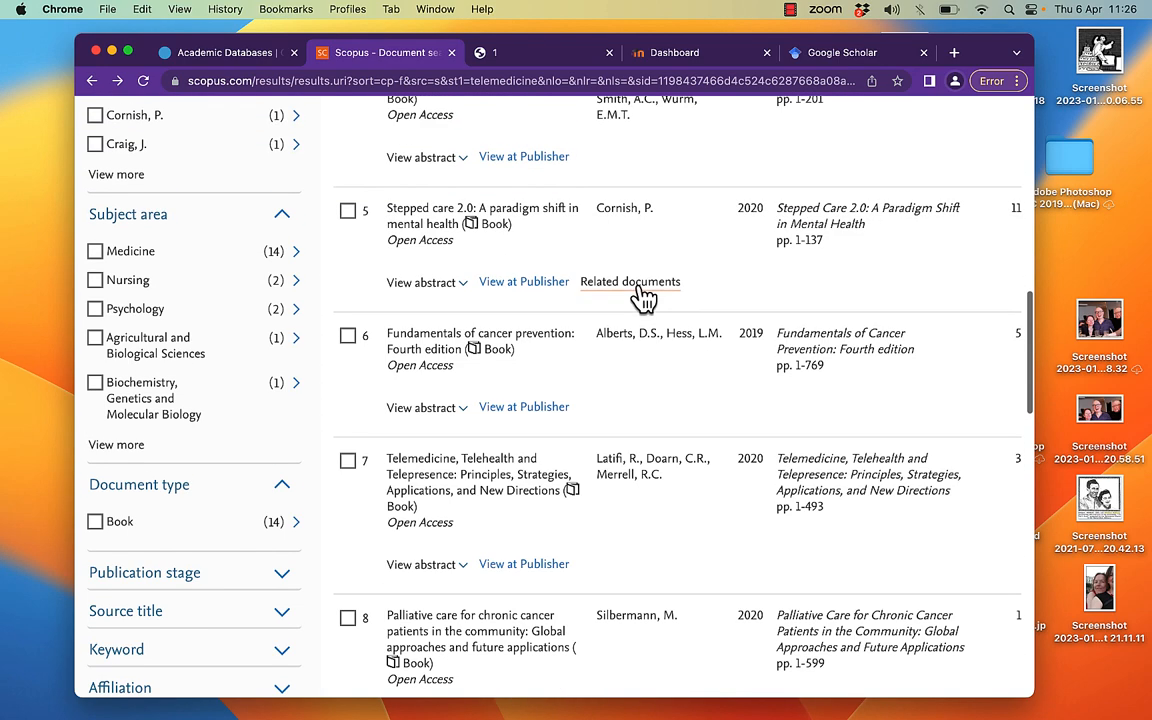
{"action": "scroll", "scroll_direction": "up", "scroll_amount": 3}
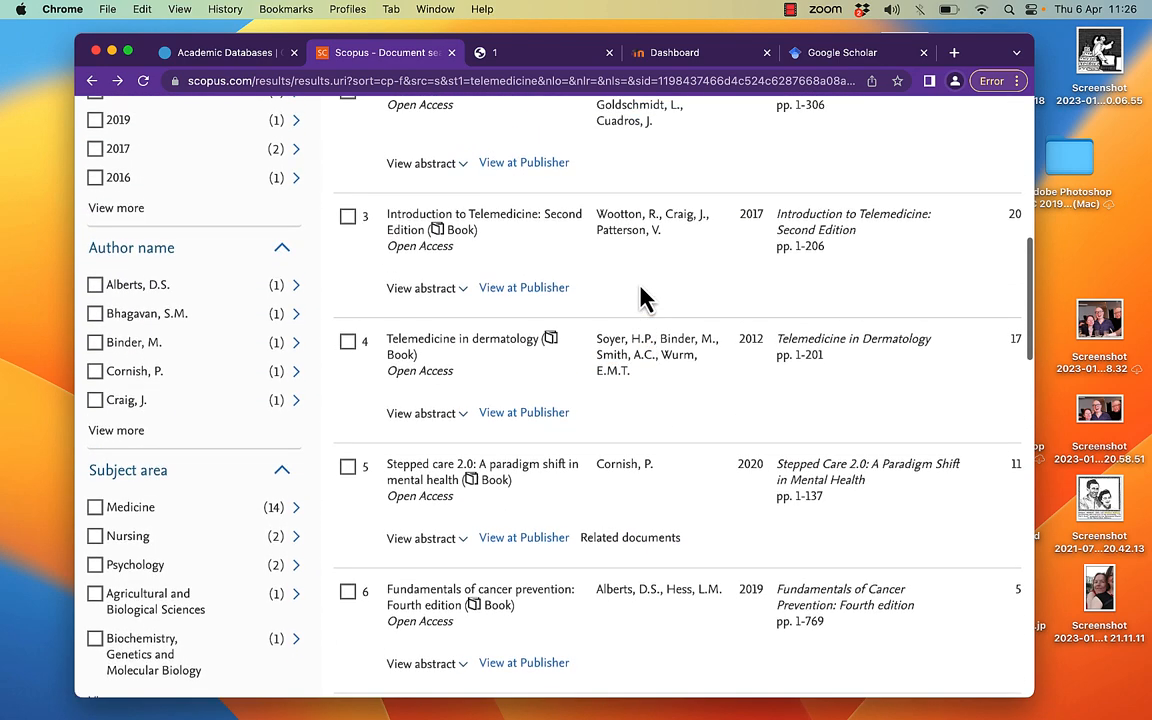
{"action": "mouse_move", "coordinate": [530, 245]}
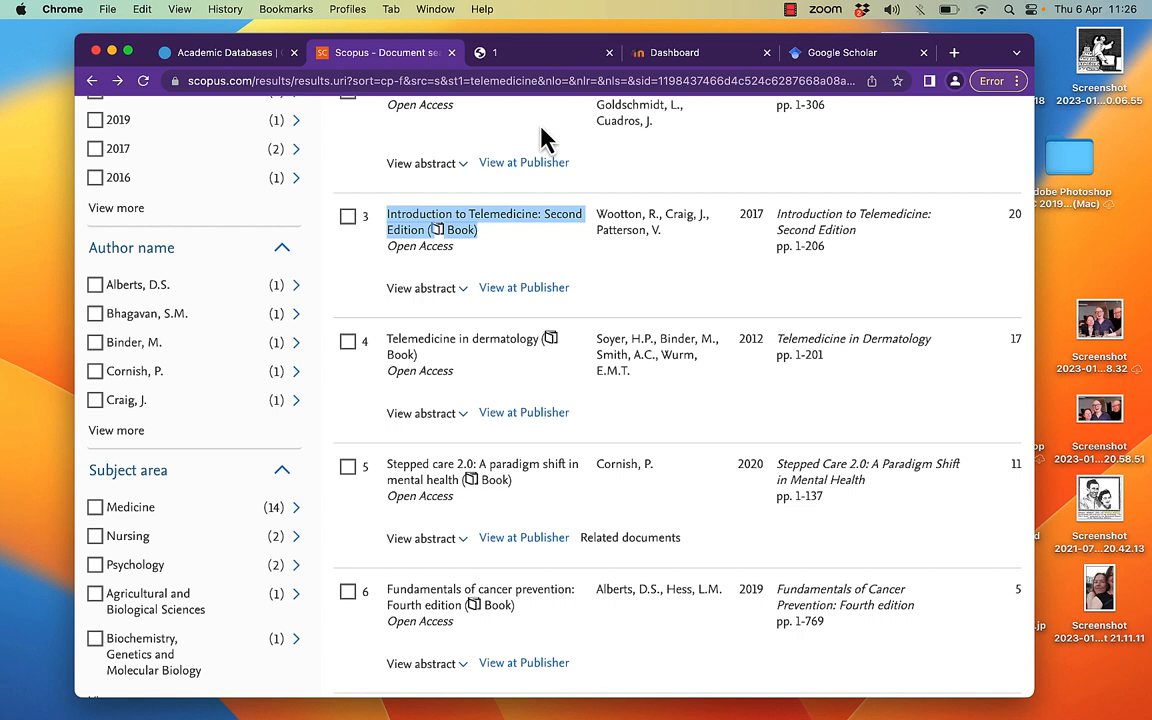
Step: Search Google Scholar for 'Introduction to Telemedicine: Second Edition (Book)' and open its researchgate.net PDF
{"action": "left_click", "coordinate": [855, 52]}
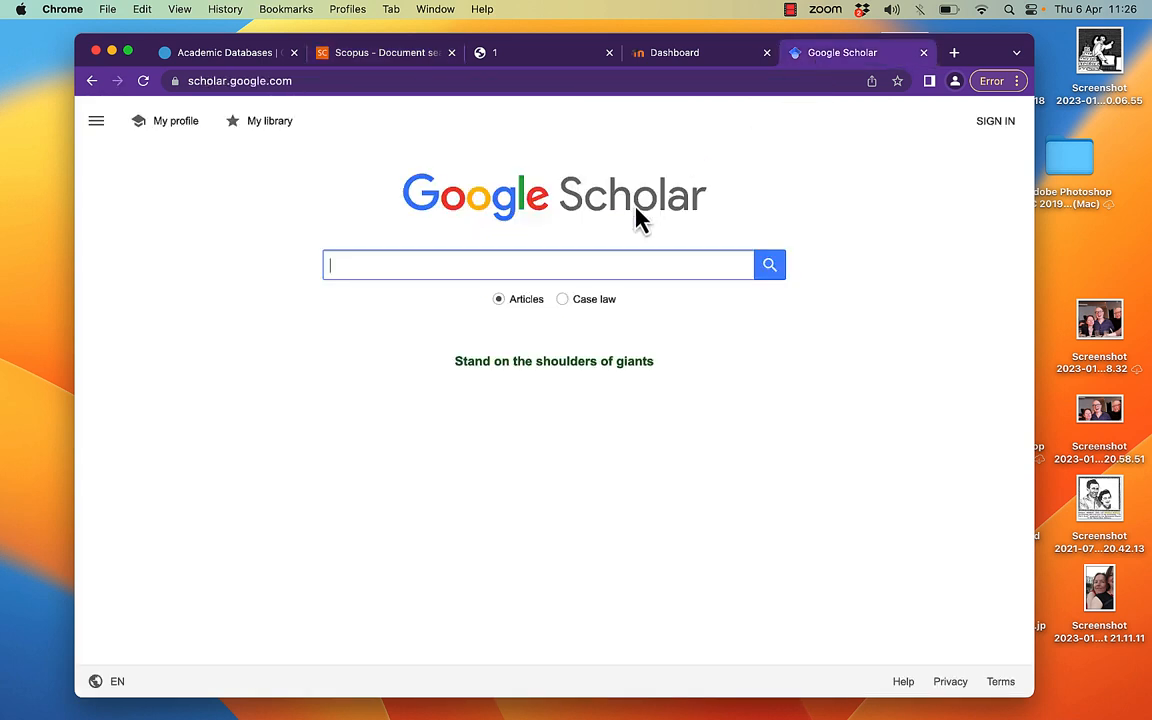
{"action": "type", "text": "Introduction to Telemedicine: Second Edition ( Book)"}
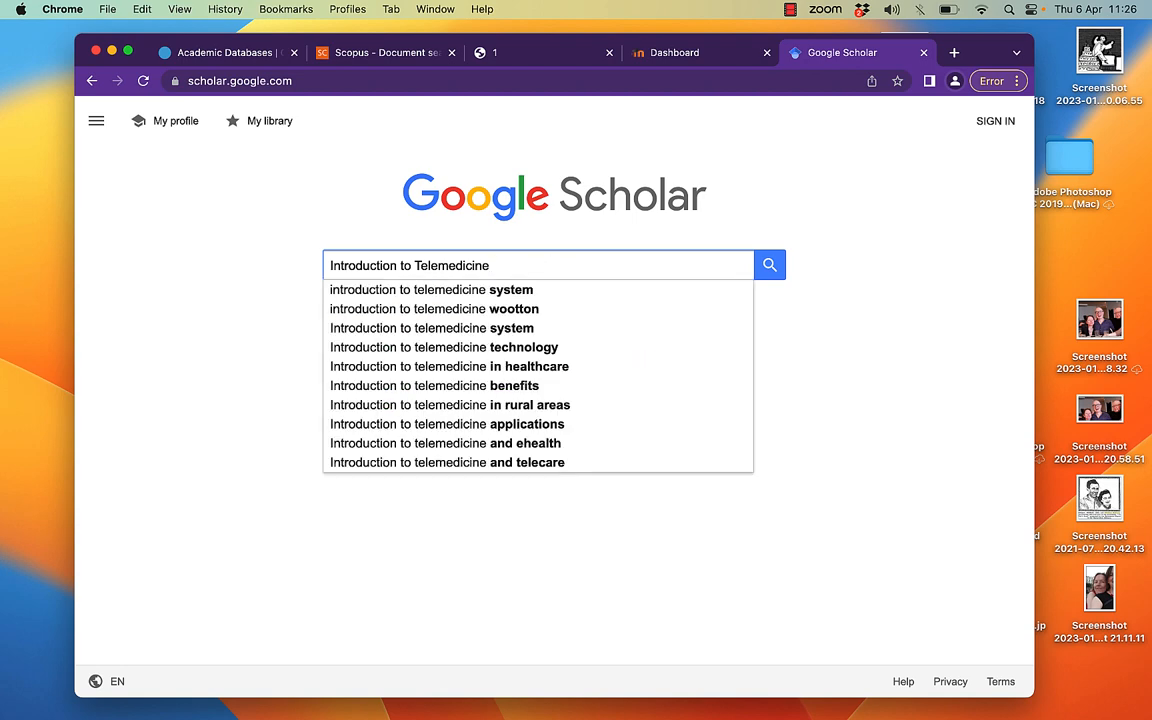
{"action": "left_click", "coordinate": [769, 265]}
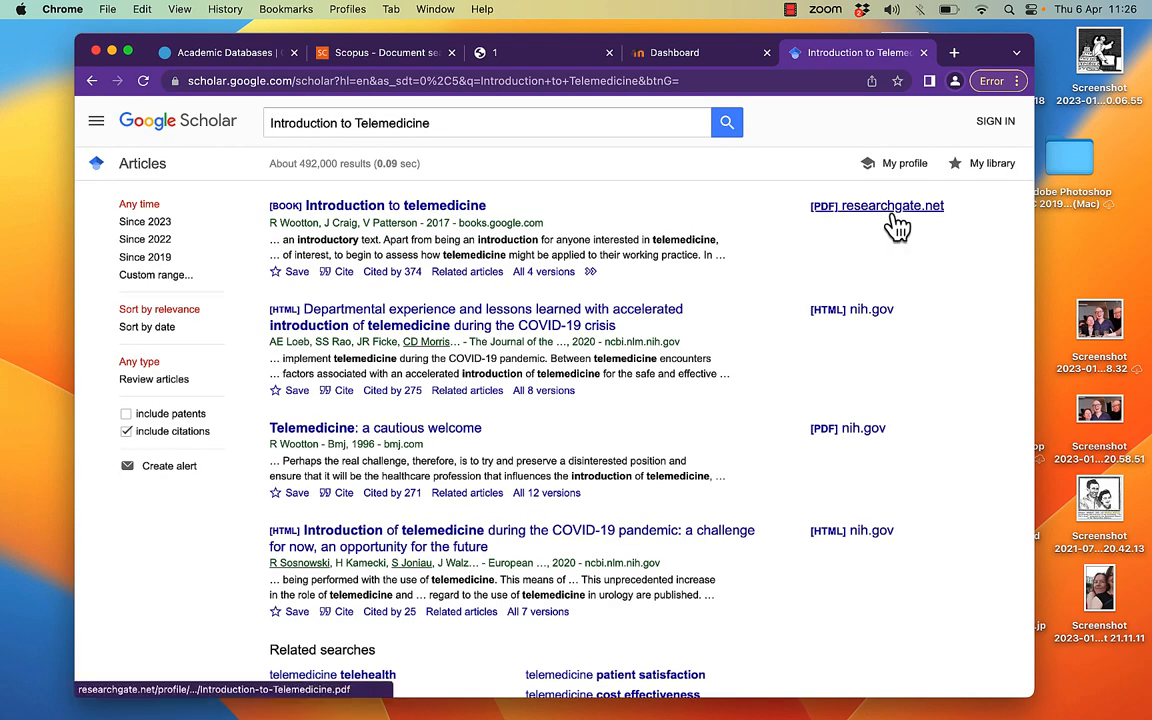
{"action": "left_click", "coordinate": [877, 205]}
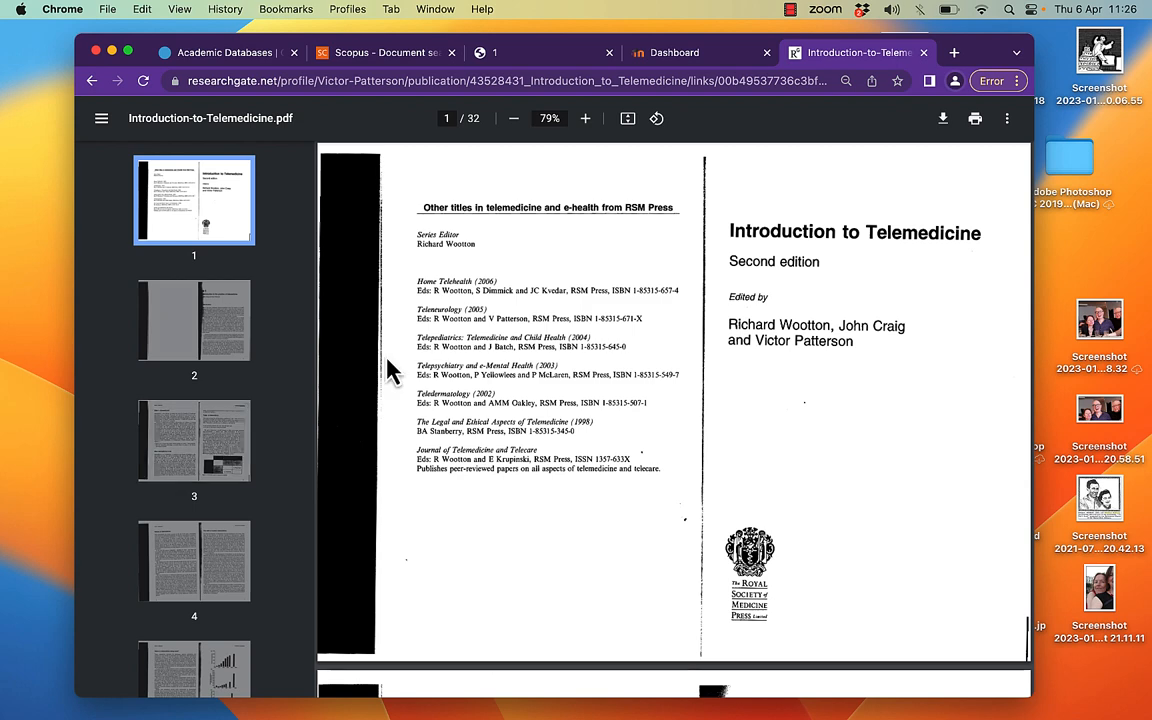
Step: Switch from the telemedicine PDF to the Griffith Moodle Dashboard tab
{"action": "left_click", "coordinate": [669, 52]}
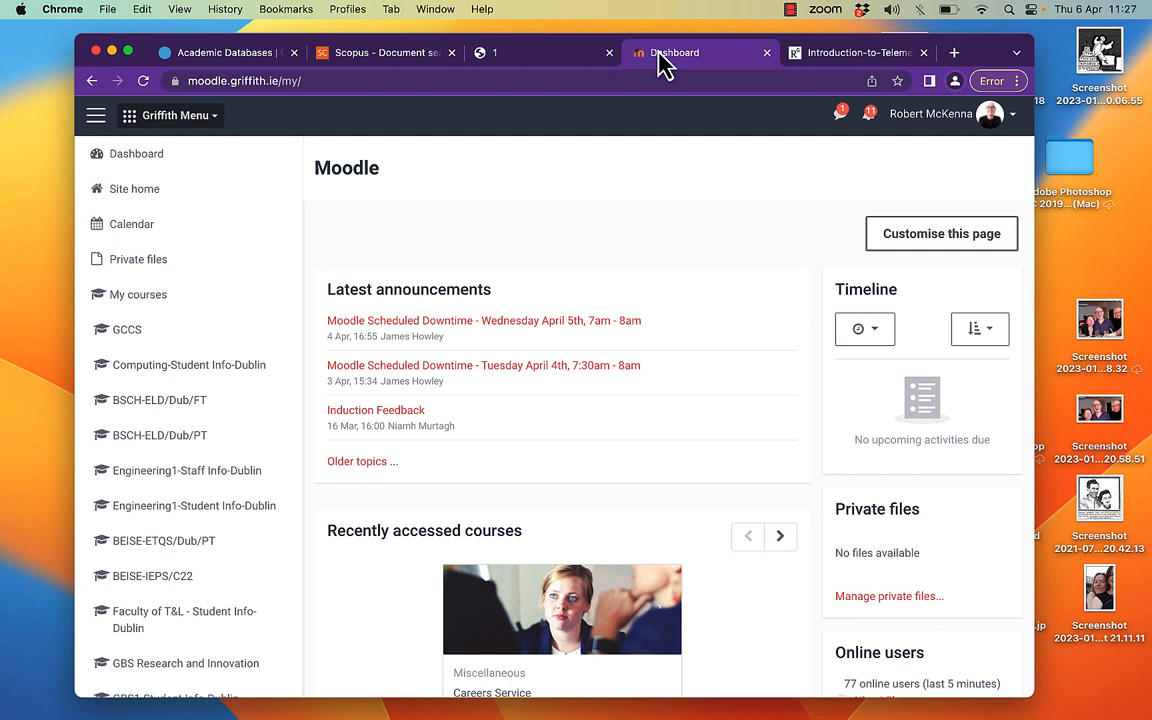
Step: Check the Scopus secondary documents (none), then return to the 14 telemedicine book results
{"action": "left_click", "coordinate": [385, 52]}
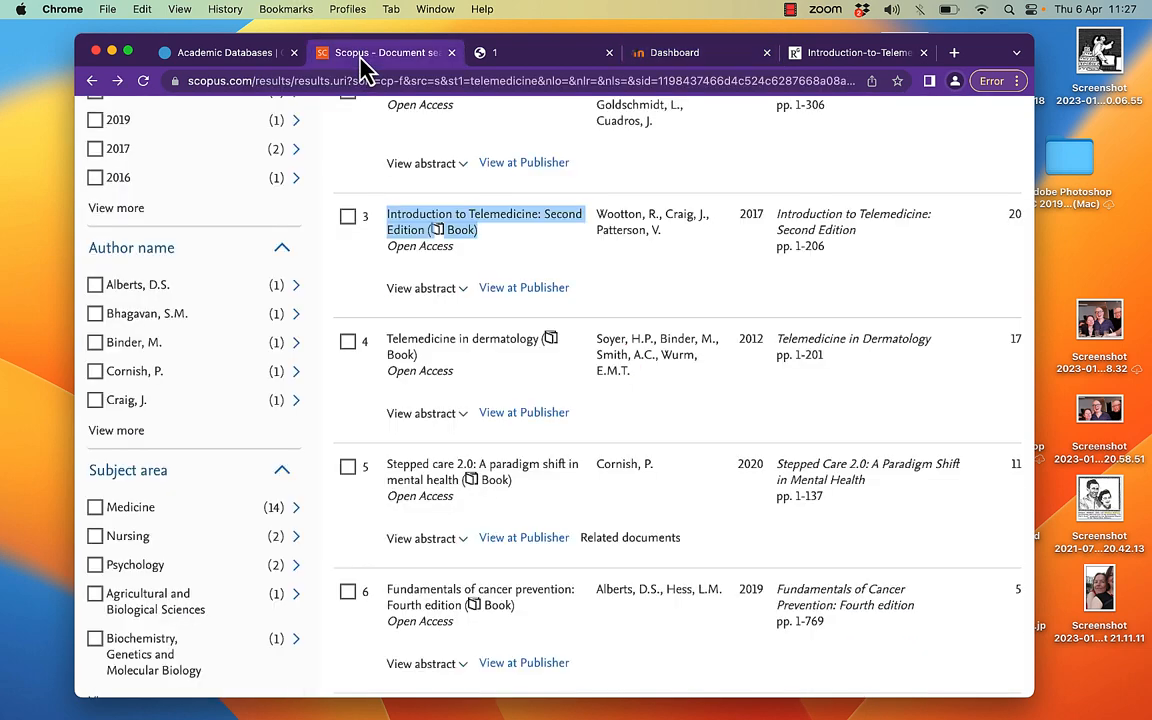
{"action": "mouse_move", "coordinate": [900, 160]}
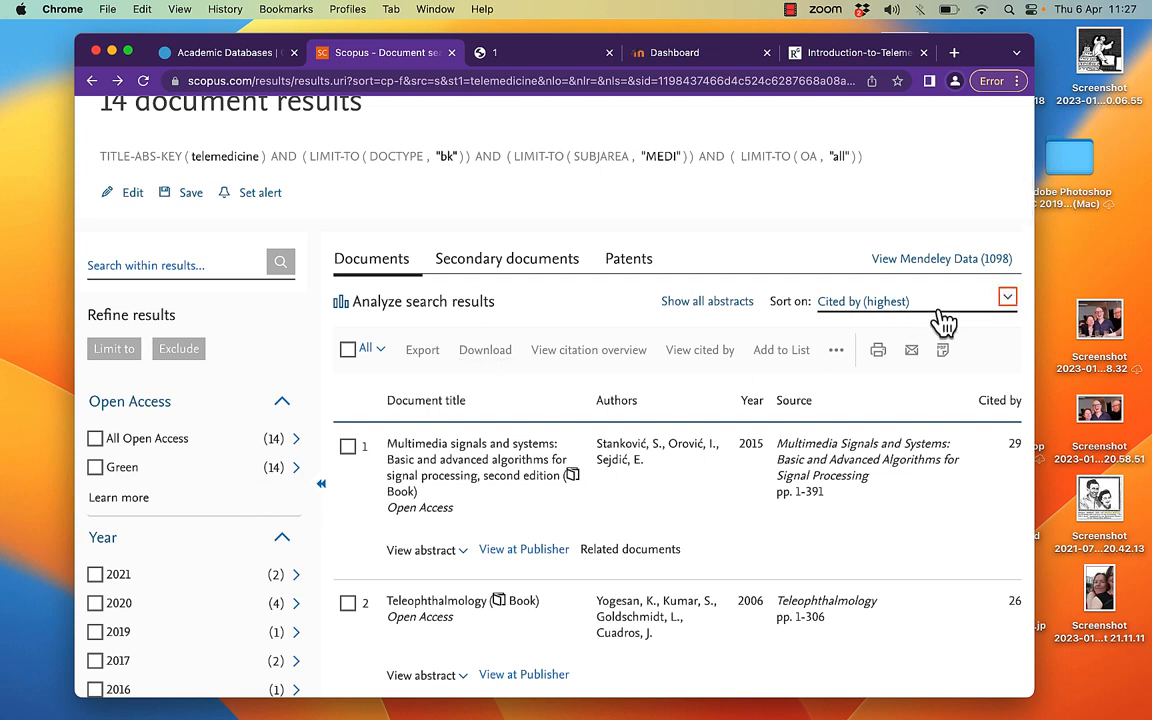
{"action": "mouse_move", "coordinate": [943, 323]}
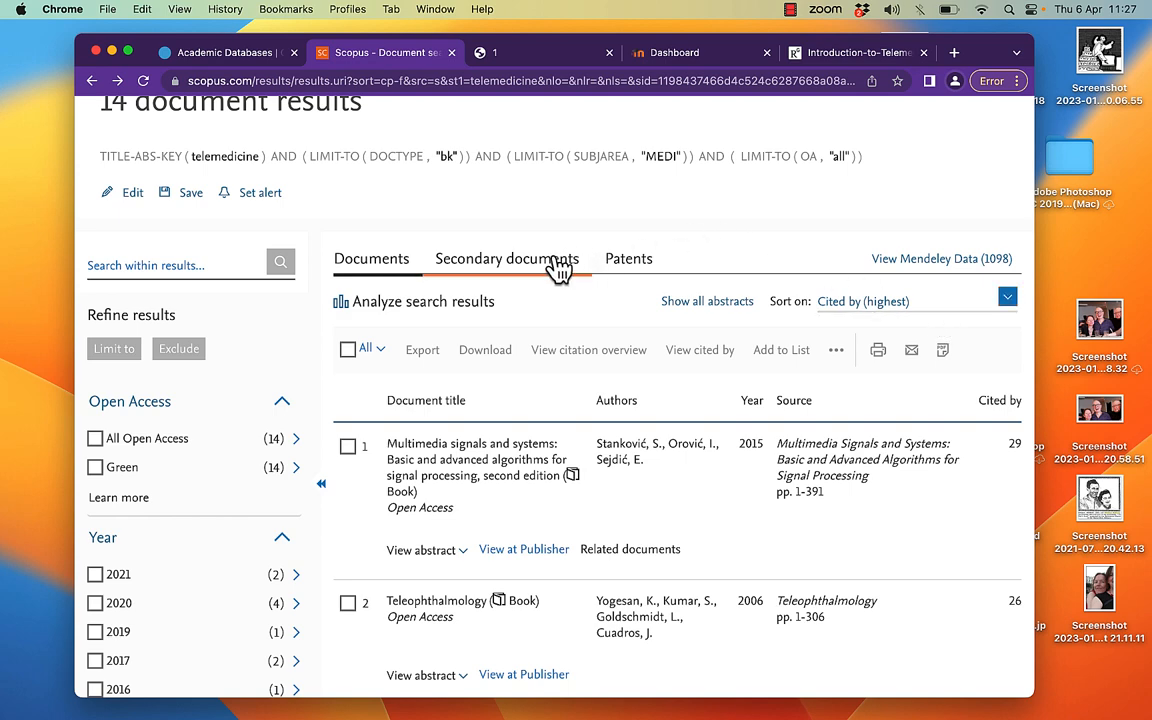
{"action": "left_click", "coordinate": [506, 258]}
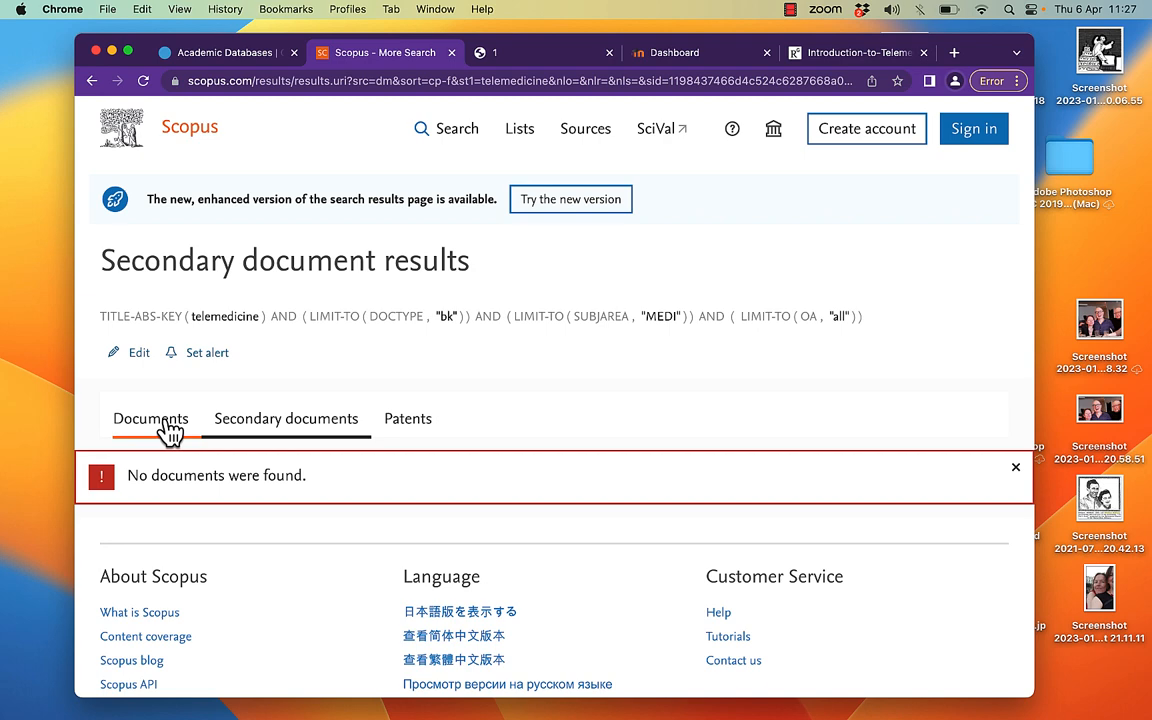
{"action": "left_click", "coordinate": [150, 418]}
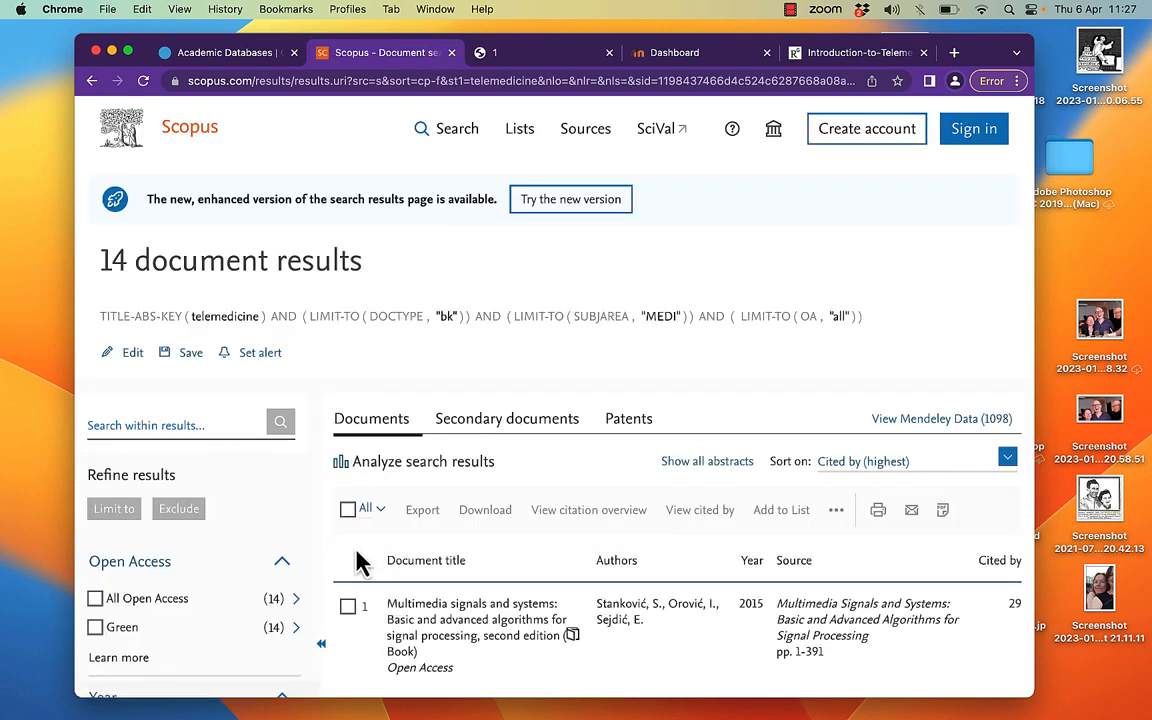